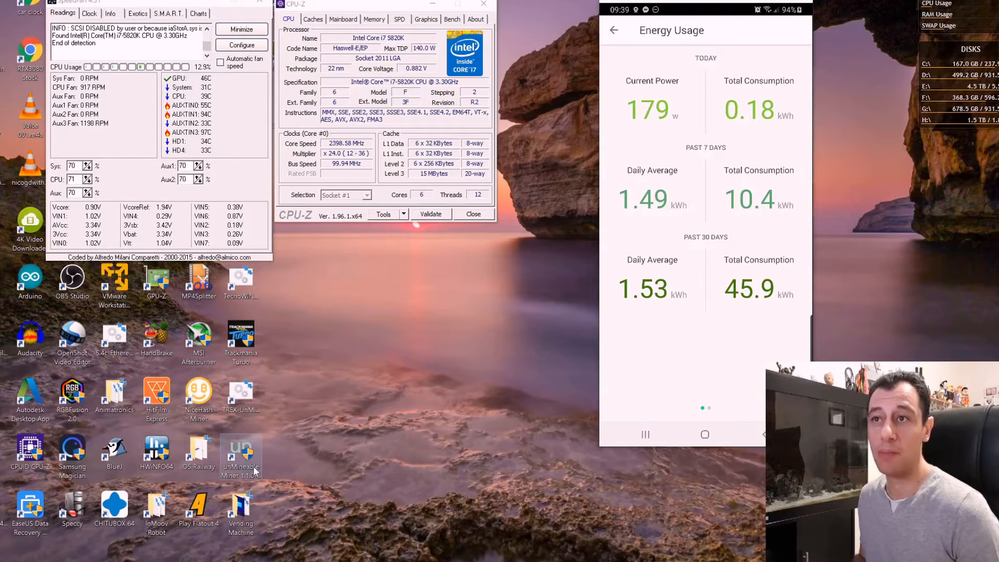
Launch the unMineable Miner from its desktop shortcut to reach the welcome screen.
{"action": "right_click", "coordinate": [240, 455]}
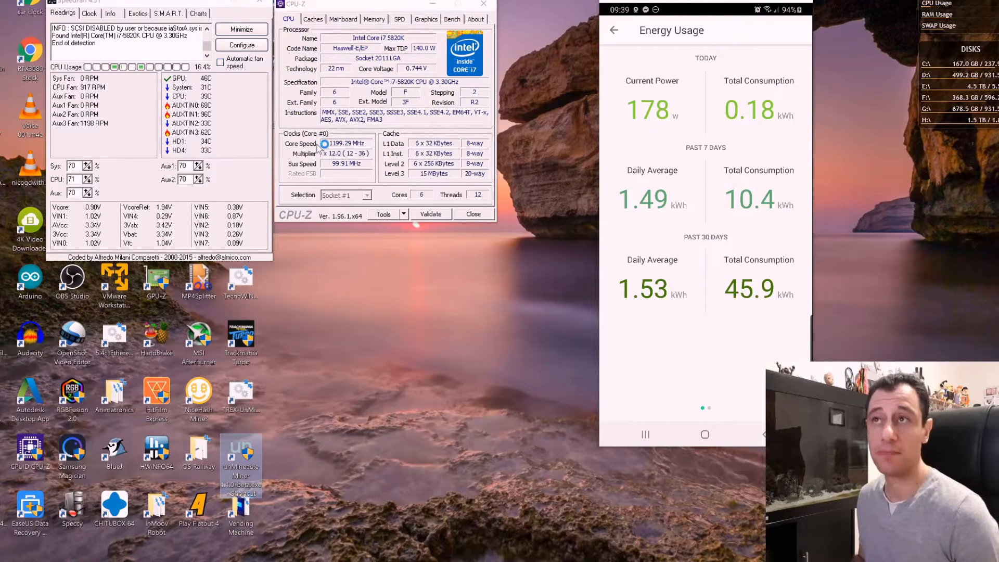
{"action": "double_click", "coordinate": [240, 461]}
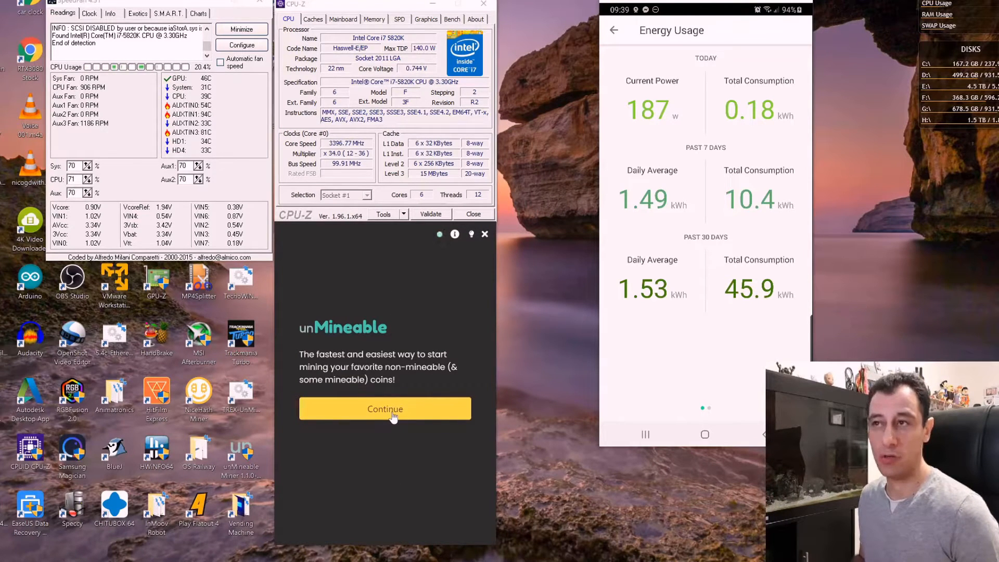
Continue past the welcome screen, choose CPU (XMRig) hardware and keep SHIBA INU with the wallet address.
{"action": "left_click", "coordinate": [385, 408]}
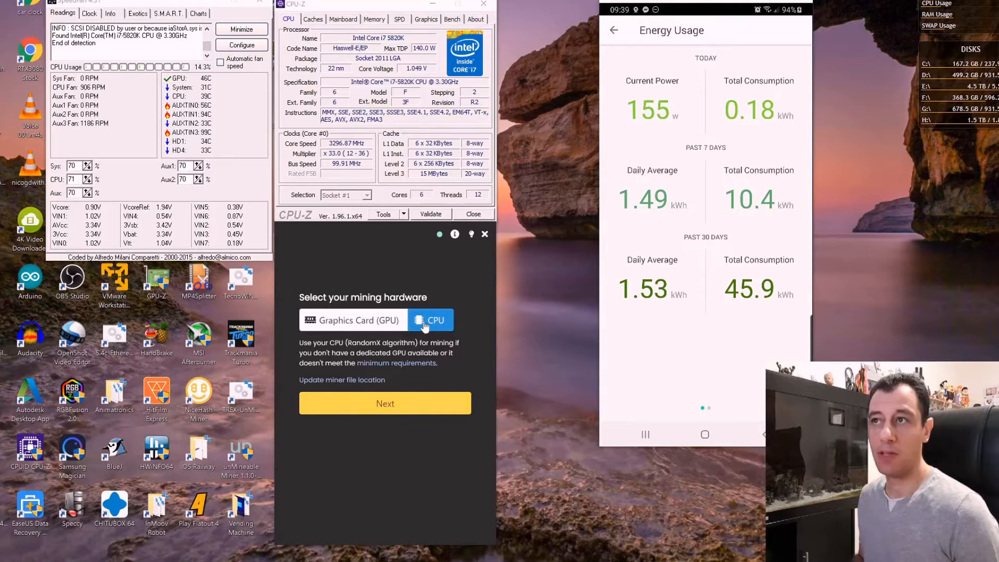
{"action": "left_click", "coordinate": [431, 319]}
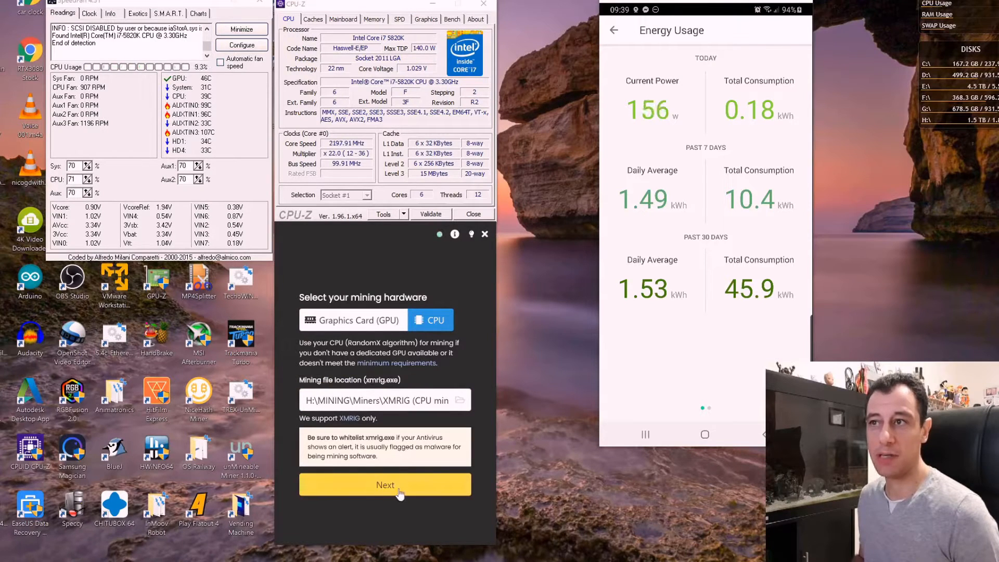
{"action": "left_click", "coordinate": [385, 484]}
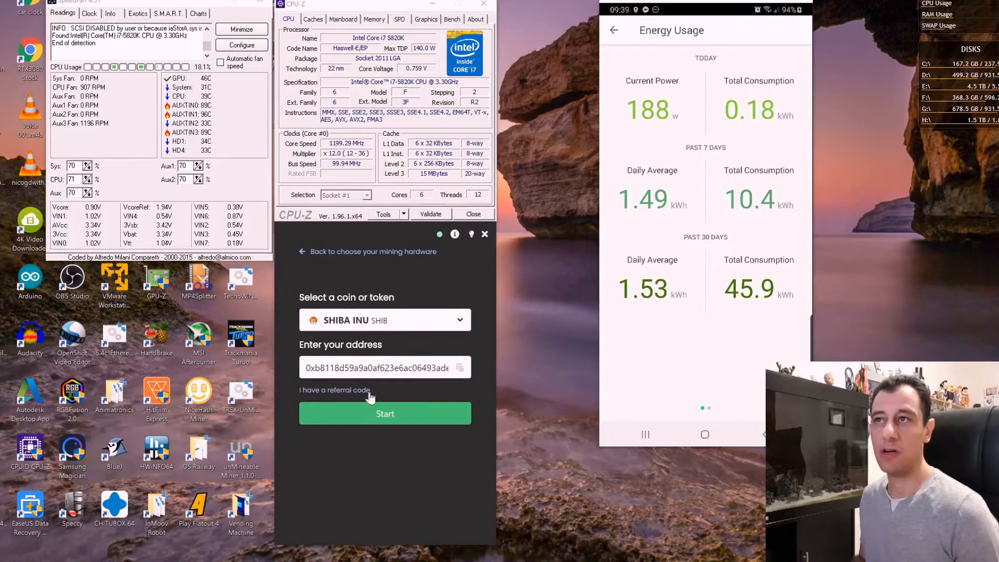
{"action": "mouse_move", "coordinate": [436, 438]}
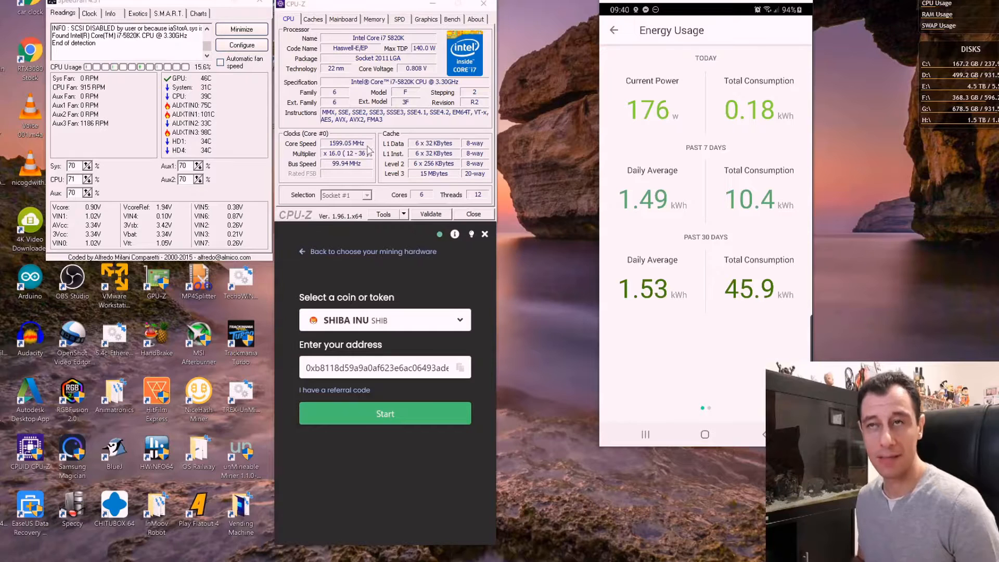
Start SHIB mining on the CPU and confirm mining intensity stays at High in settings.
{"action": "left_click", "coordinate": [385, 413]}
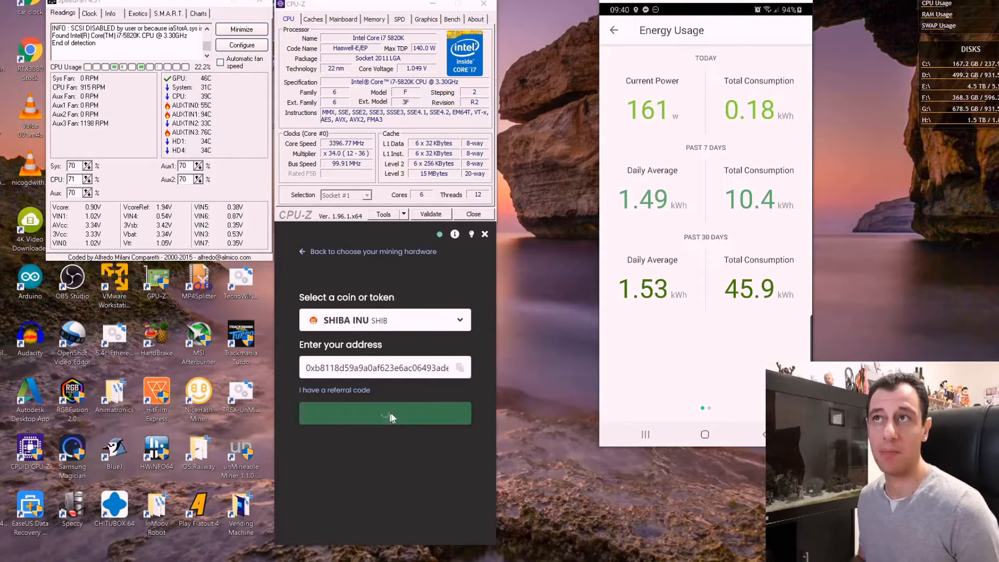
{"action": "left_click", "coordinate": [385, 413]}
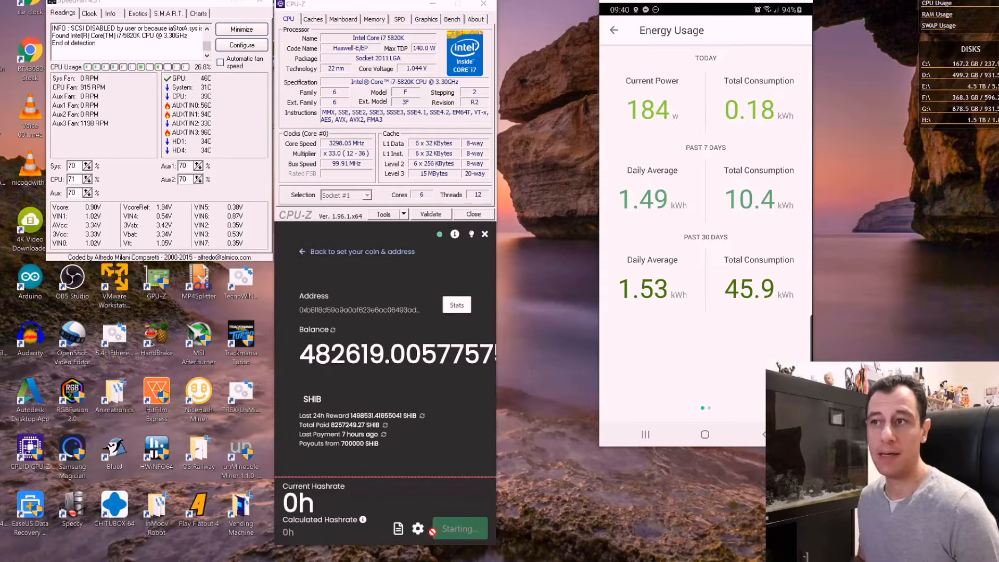
{"action": "left_click", "coordinate": [460, 529]}
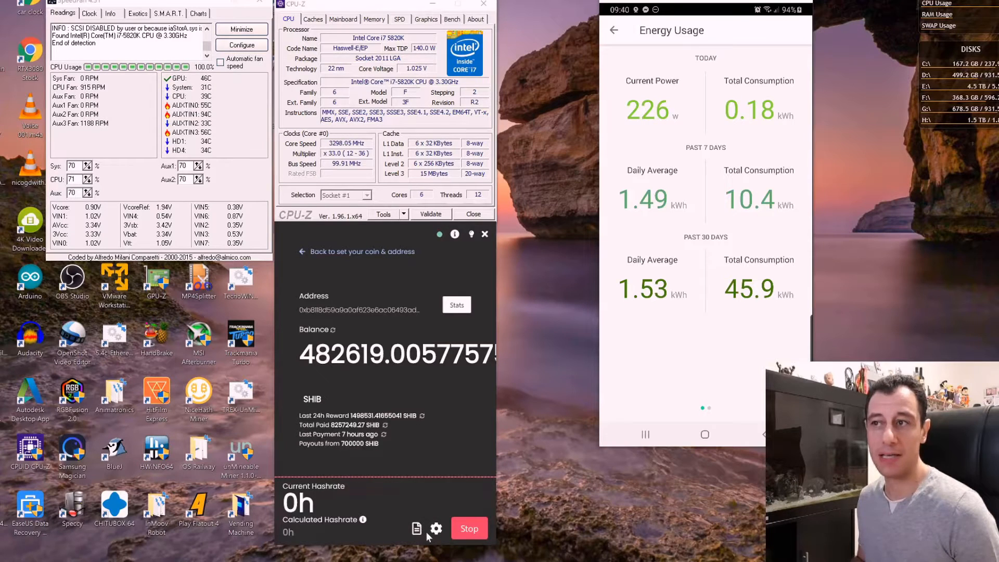
{"action": "left_click", "coordinate": [436, 529]}
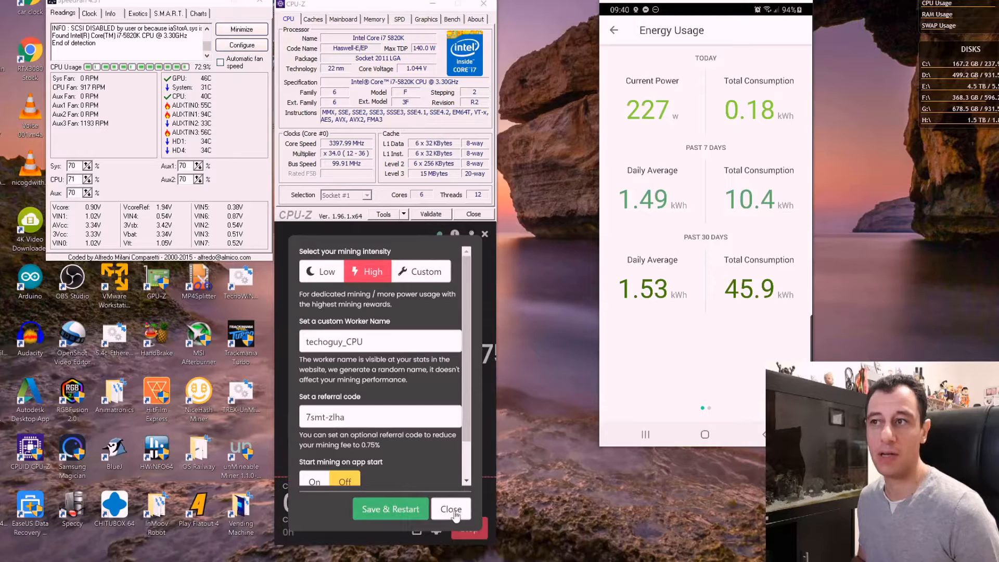
{"action": "left_click", "coordinate": [450, 509]}
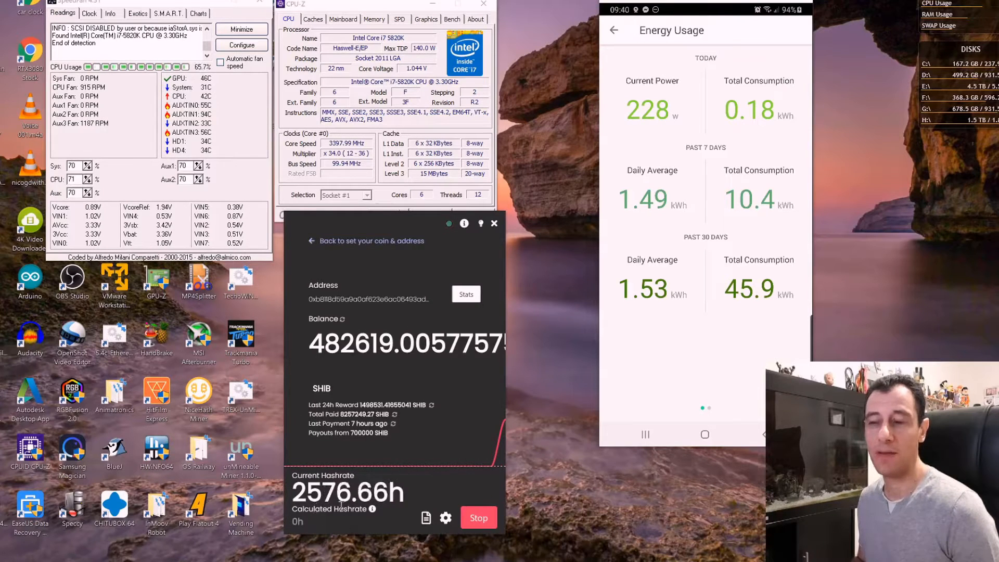
{"action": "mouse_move", "coordinate": [378, 248]}
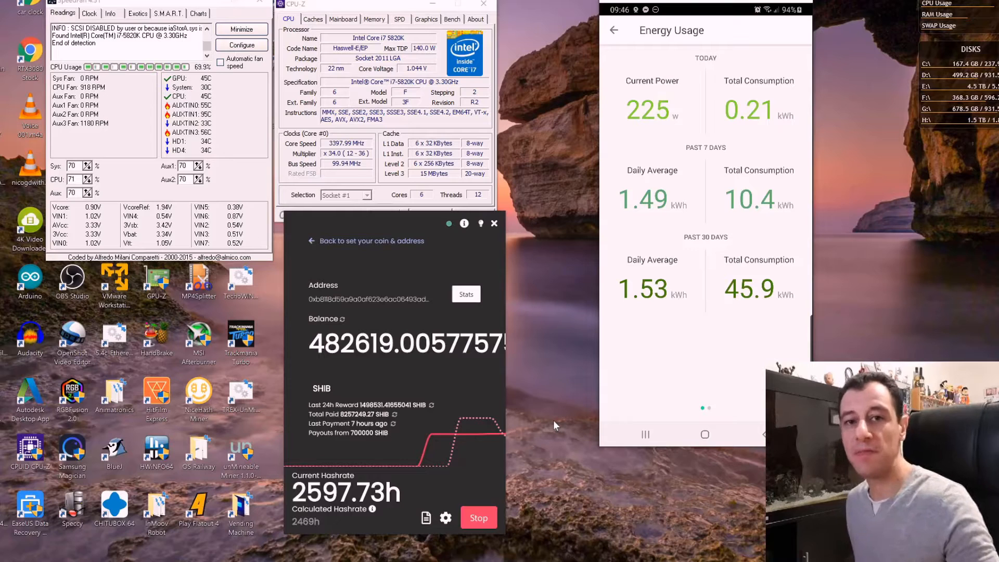
{"action": "mouse_move", "coordinate": [520, 359]}
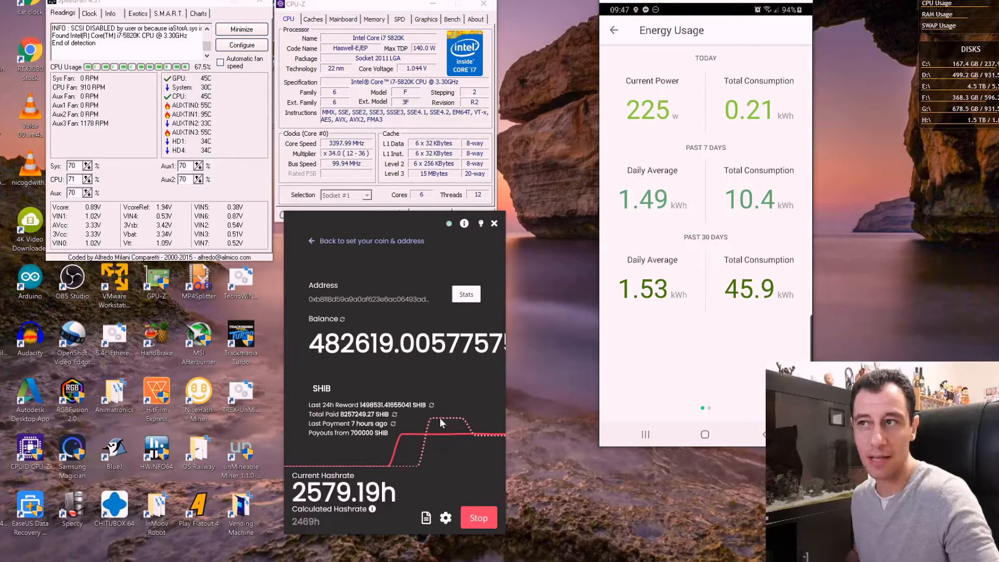
{"action": "mouse_move", "coordinate": [472, 437]}
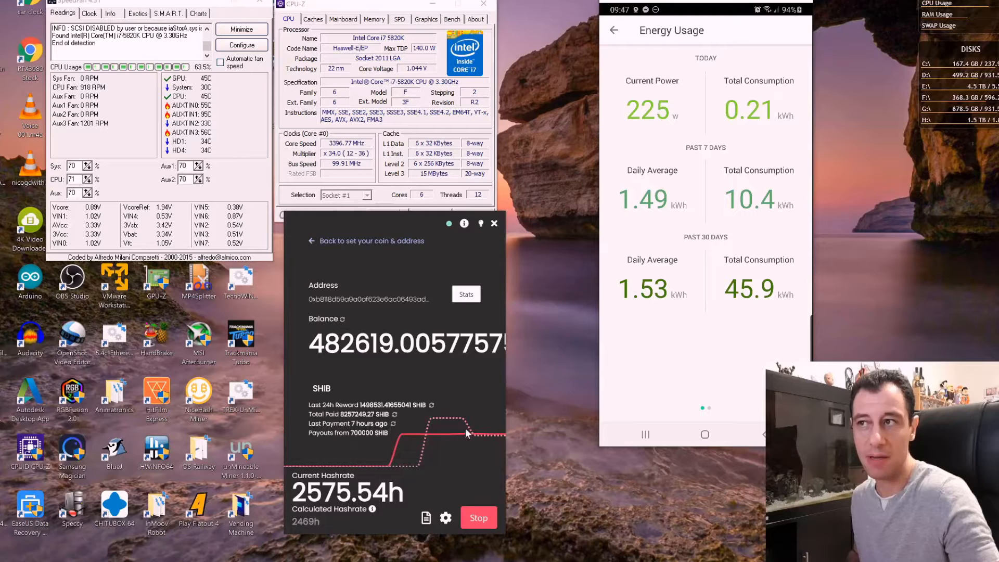
{"action": "mouse_move", "coordinate": [483, 487]}
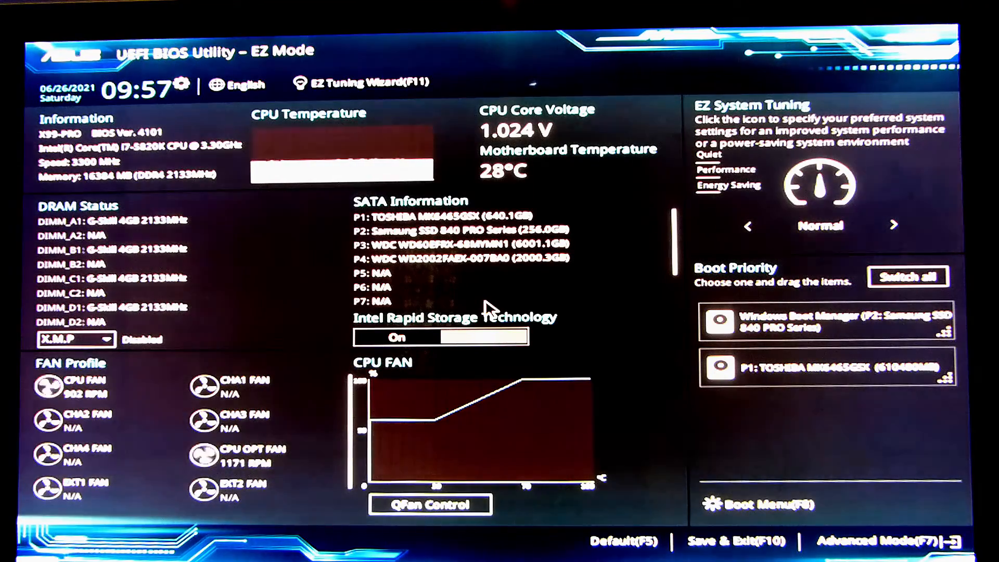
{"action": "mouse_move", "coordinate": [583, 320]}
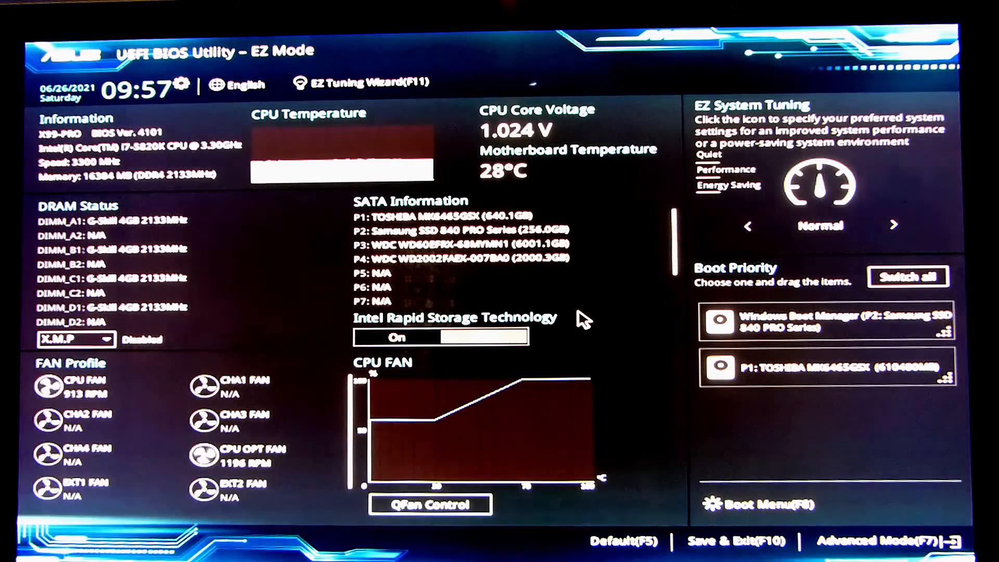
{"action": "mouse_move", "coordinate": [801, 412]}
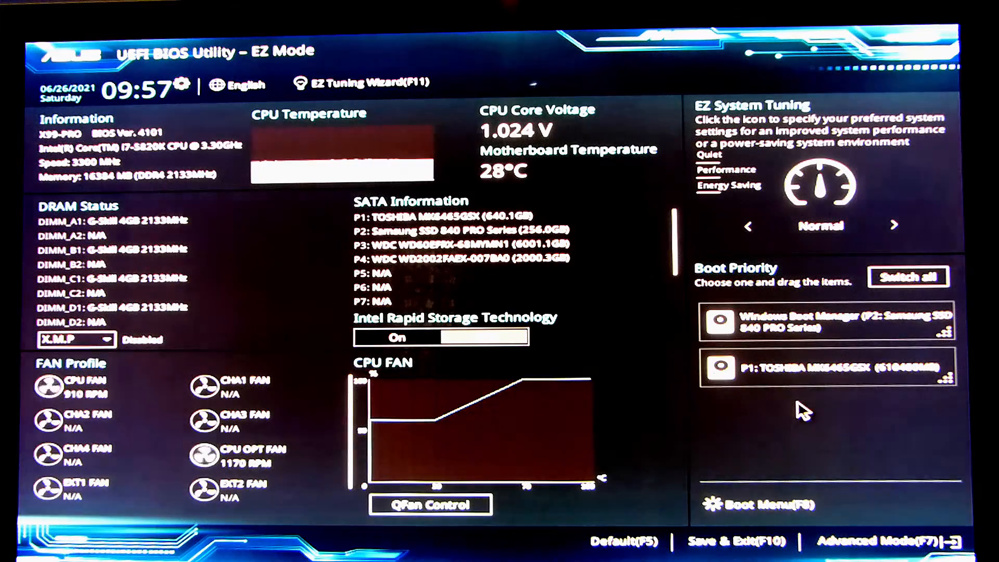
Switch the BIOS from EZ Mode to Advanced Mode showing BIOS 4101 and CPU details.
{"action": "left_click", "coordinate": [864, 541]}
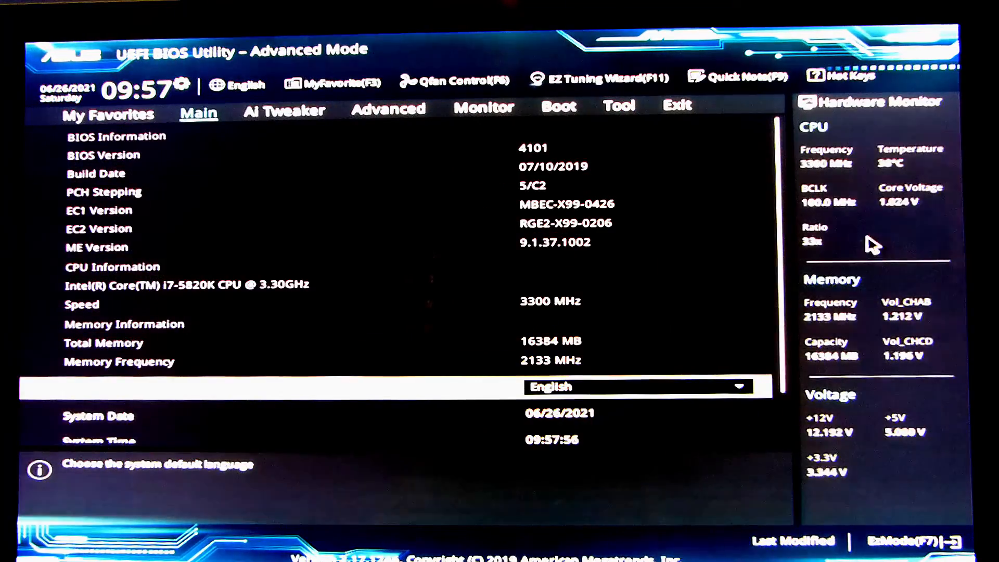
{"action": "mouse_move", "coordinate": [283, 109]}
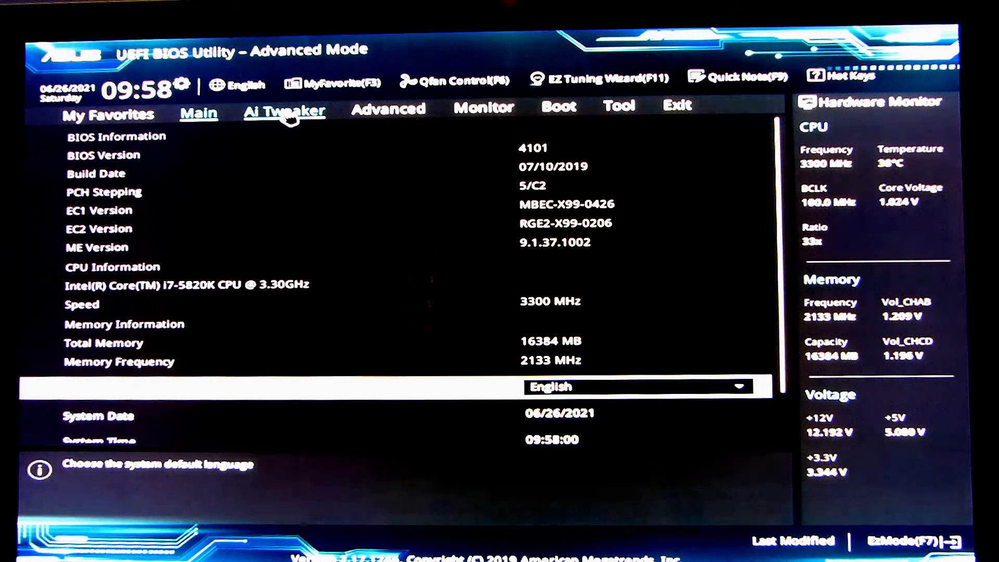
{"action": "left_click", "coordinate": [283, 108]}
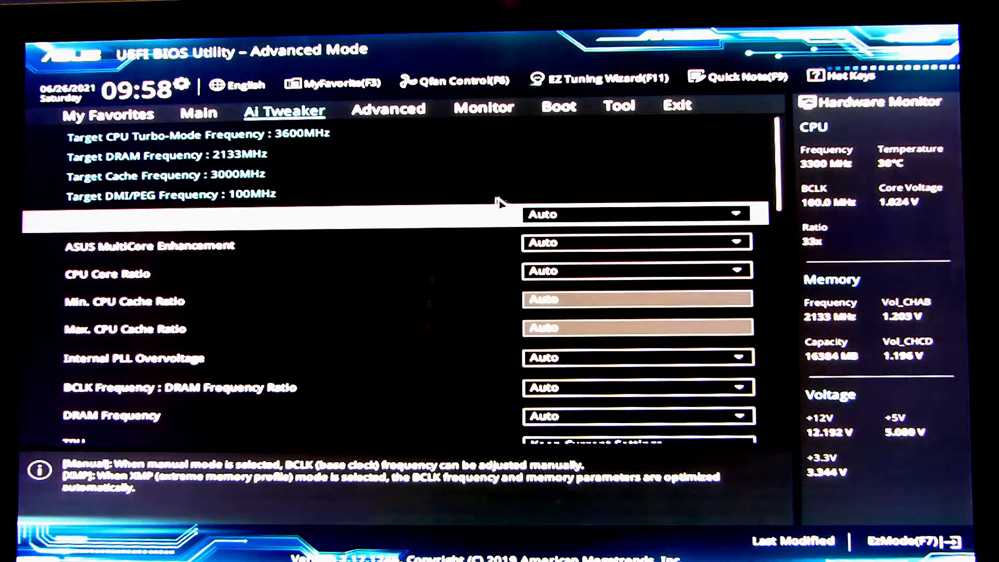
{"action": "mouse_move", "coordinate": [330, 229]}
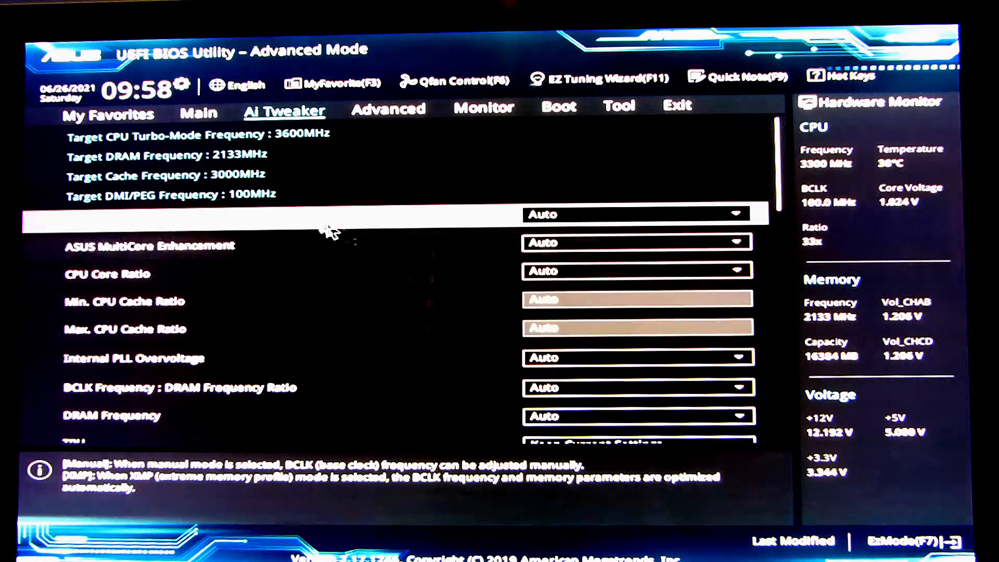
{"action": "mouse_move", "coordinate": [134, 134]}
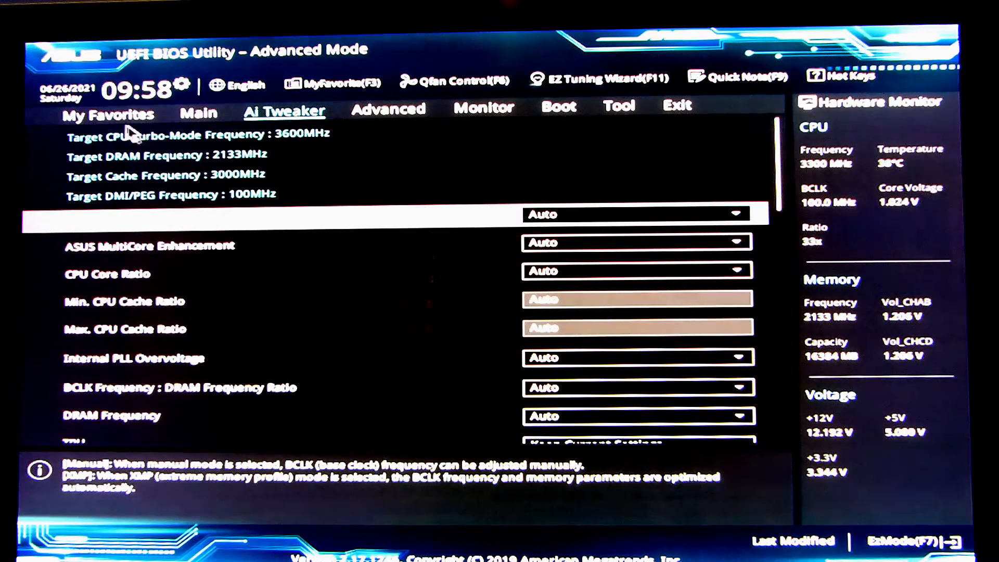
{"action": "mouse_move", "coordinate": [318, 162]}
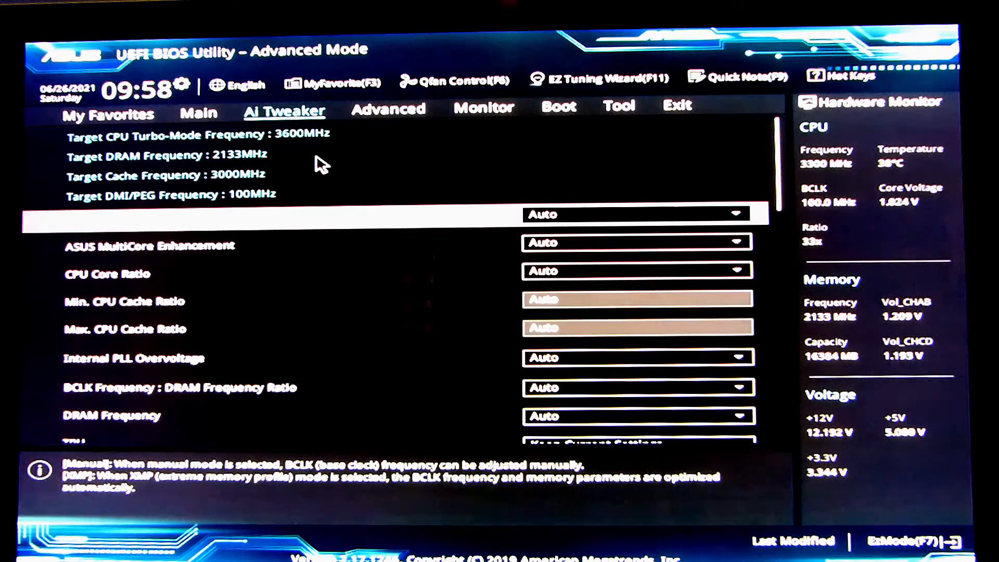
{"action": "mouse_move", "coordinate": [318, 170]}
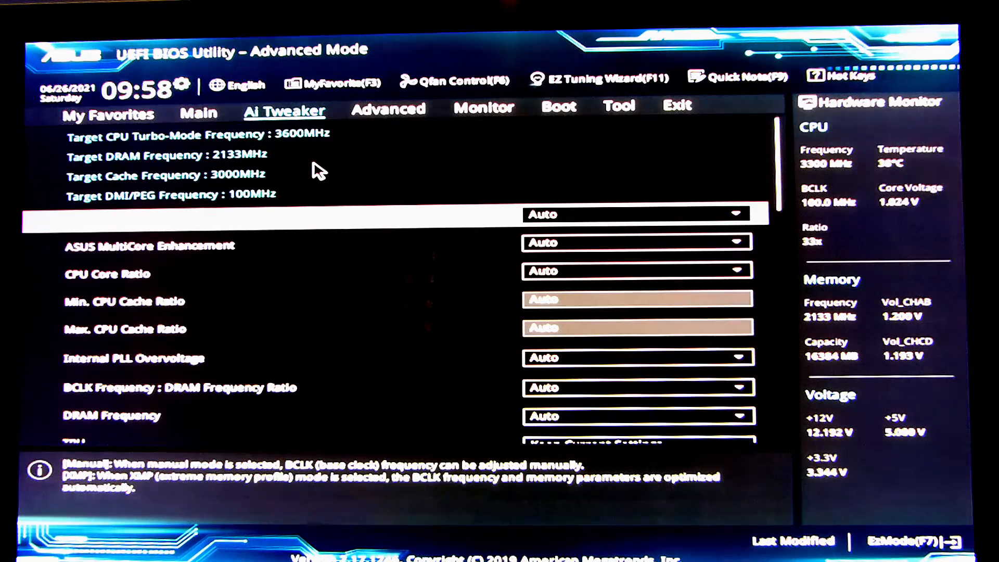
{"action": "mouse_move", "coordinate": [315, 161]}
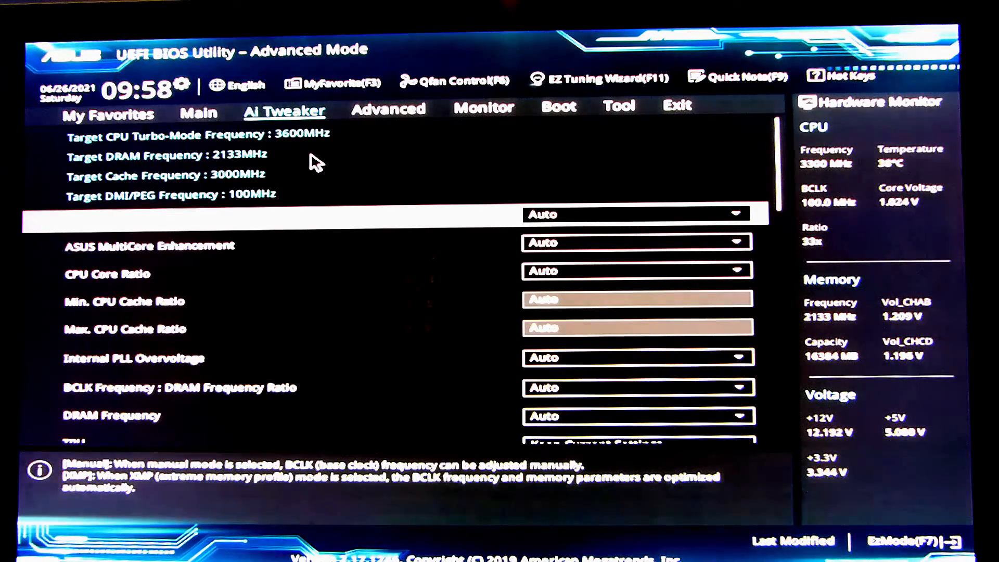
{"action": "mouse_move", "coordinate": [309, 156]}
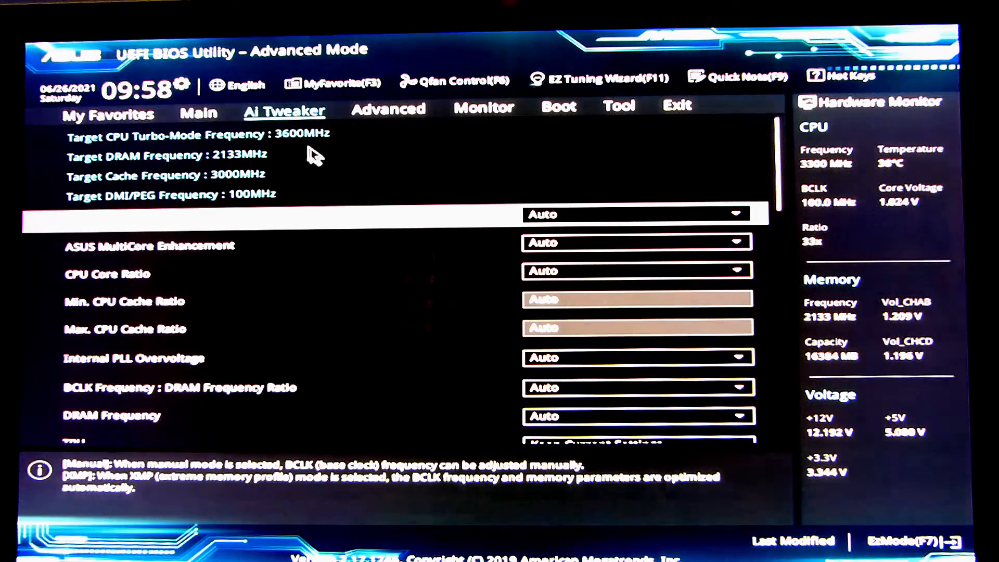
{"action": "mouse_move", "coordinate": [171, 200]}
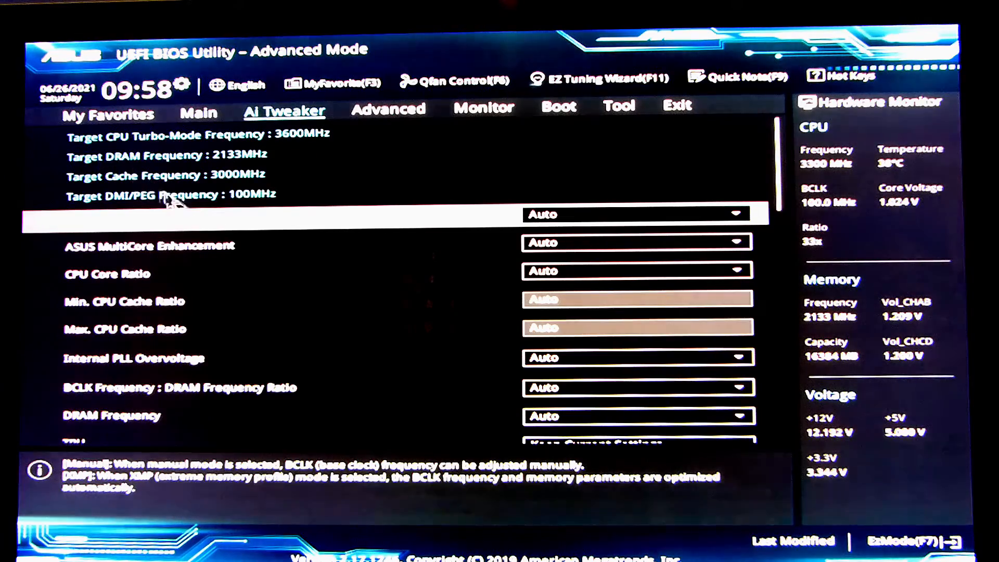
{"action": "mouse_move", "coordinate": [185, 185]}
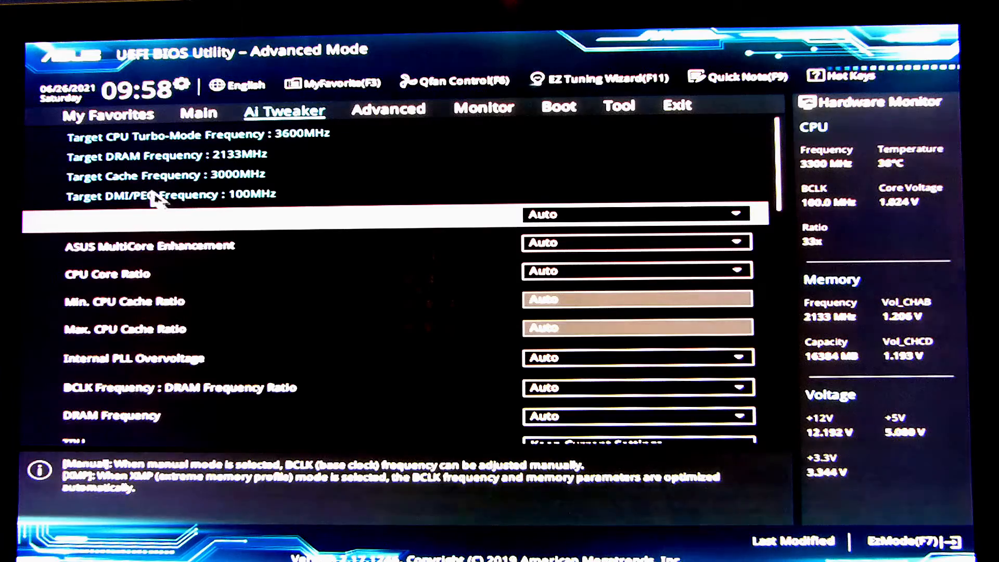
{"action": "mouse_move", "coordinate": [283, 226]}
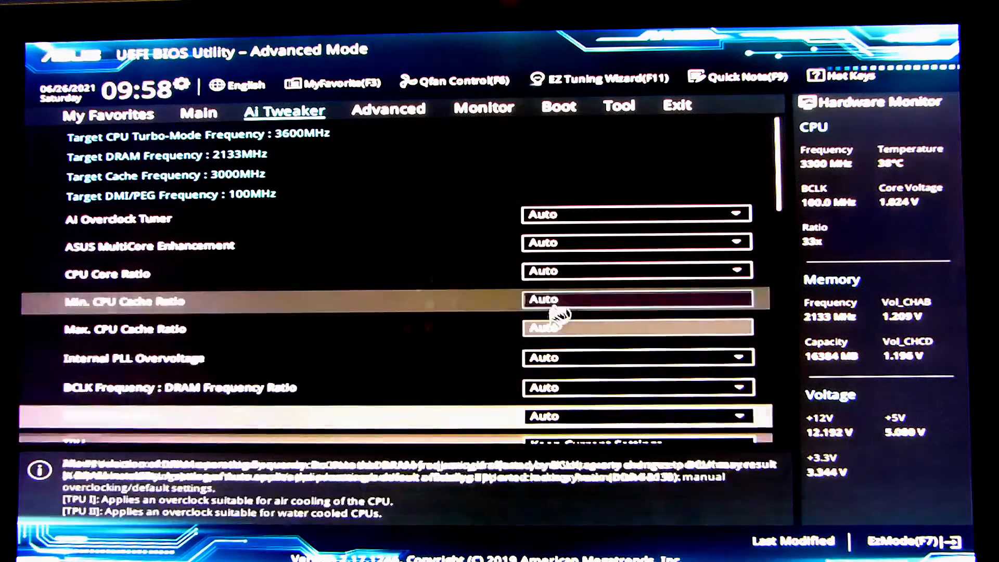
{"action": "scroll", "scroll_direction": "down", "scroll_amount": 3}
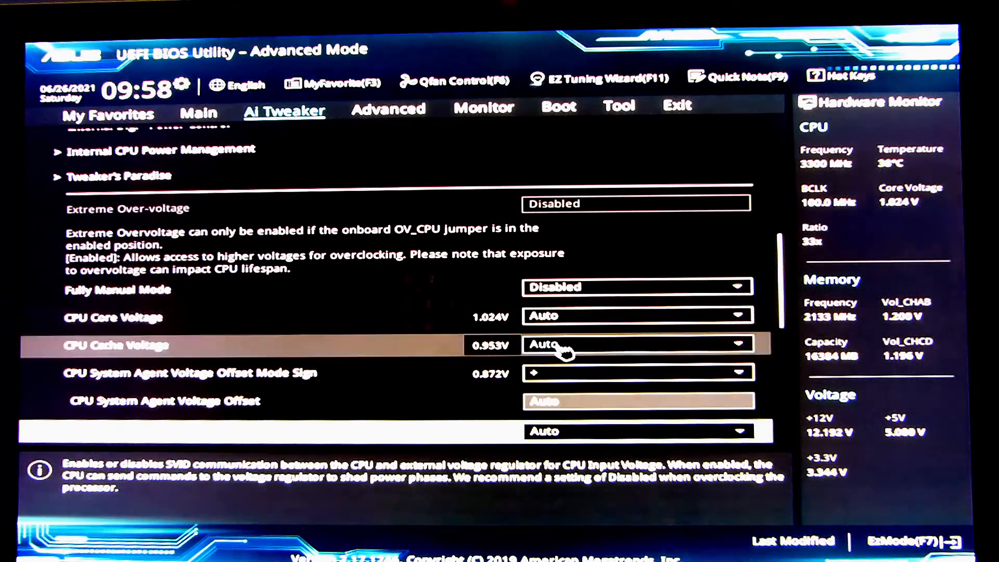
{"action": "scroll", "scroll_direction": "down", "scroll_amount": 3}
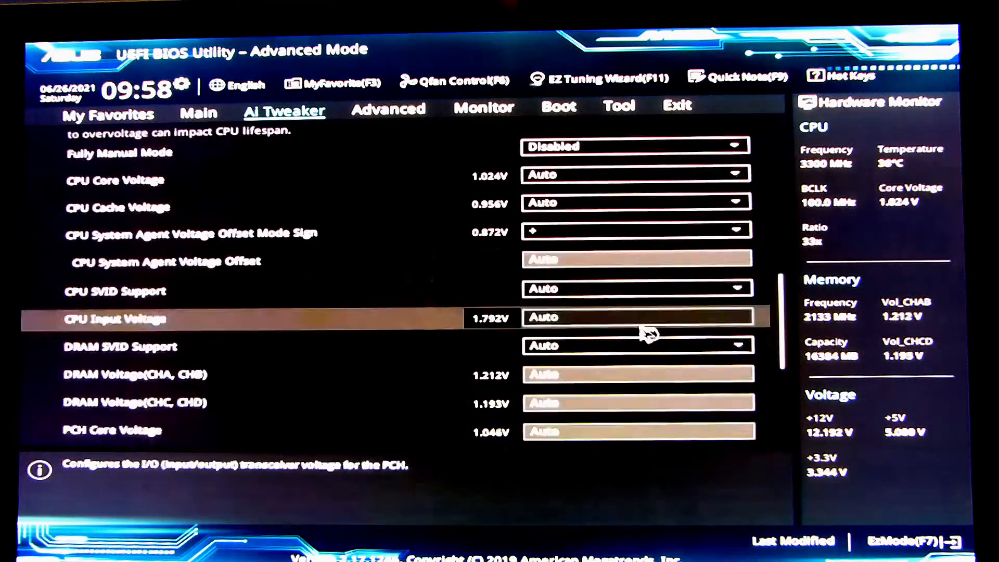
{"action": "scroll", "scroll_direction": "down", "scroll_amount": 3}
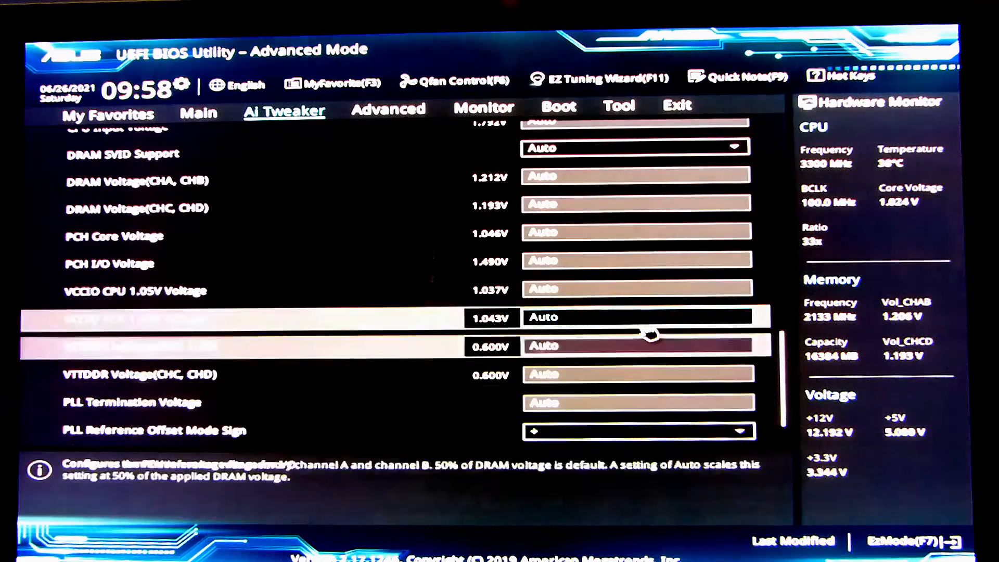
{"action": "scroll", "scroll_direction": "up", "scroll_amount": 3}
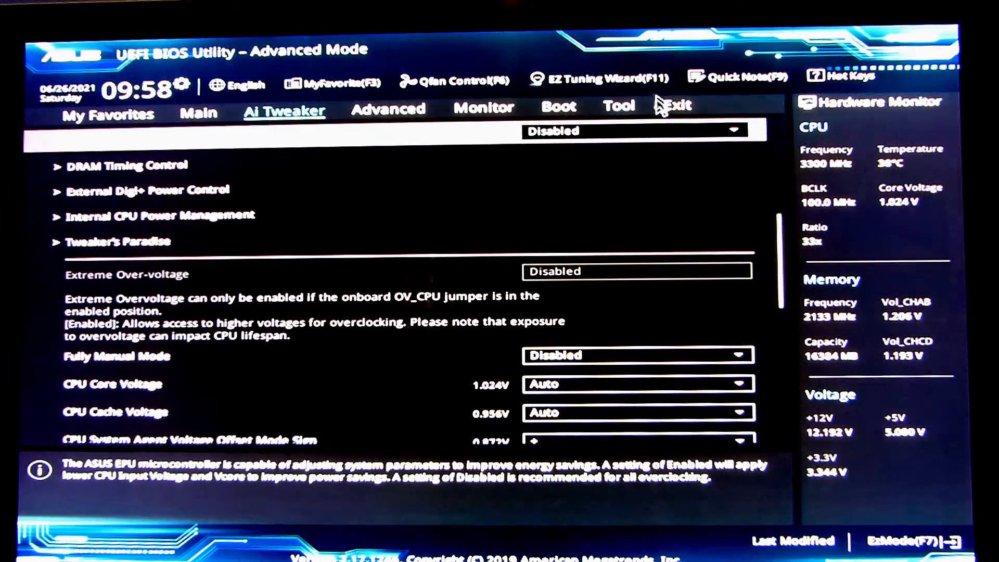
Load saved ASUS overclocking Profile 1, 'CPU 4.3GHZ OC', from the Tool menu.
{"action": "left_click", "coordinate": [618, 106]}
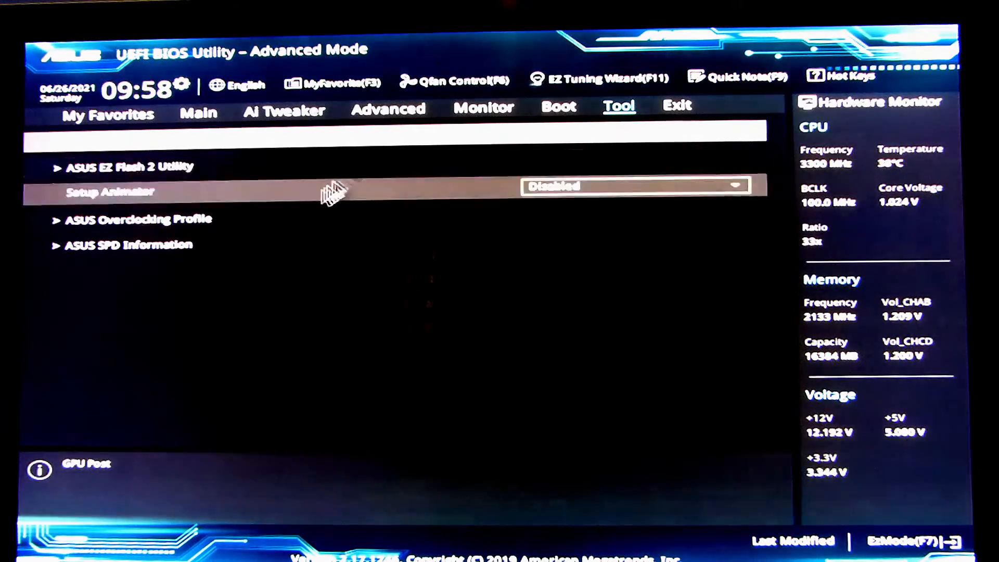
{"action": "left_click", "coordinate": [138, 219]}
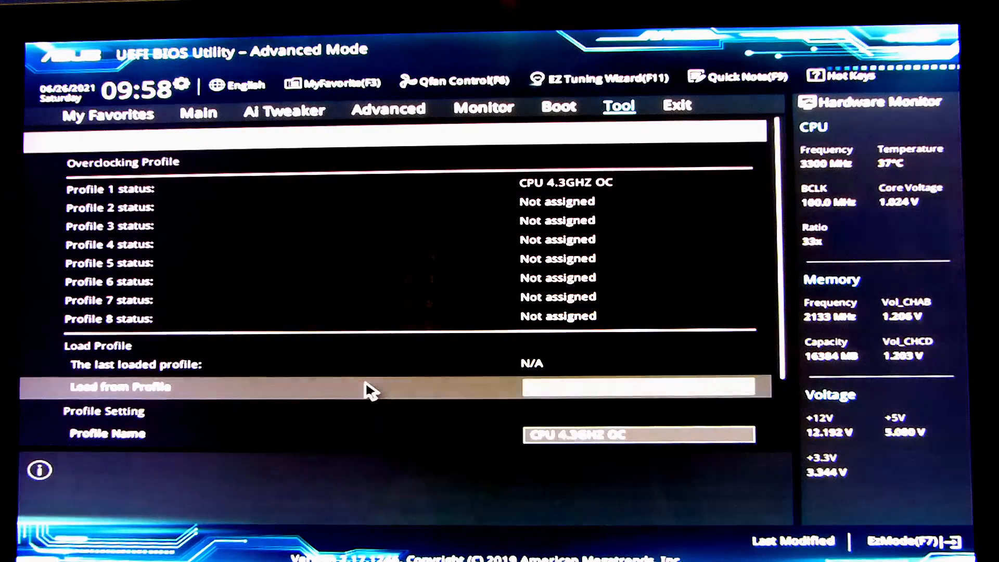
{"action": "left_click", "coordinate": [637, 387]}
{"action": "type", "text": "1"}
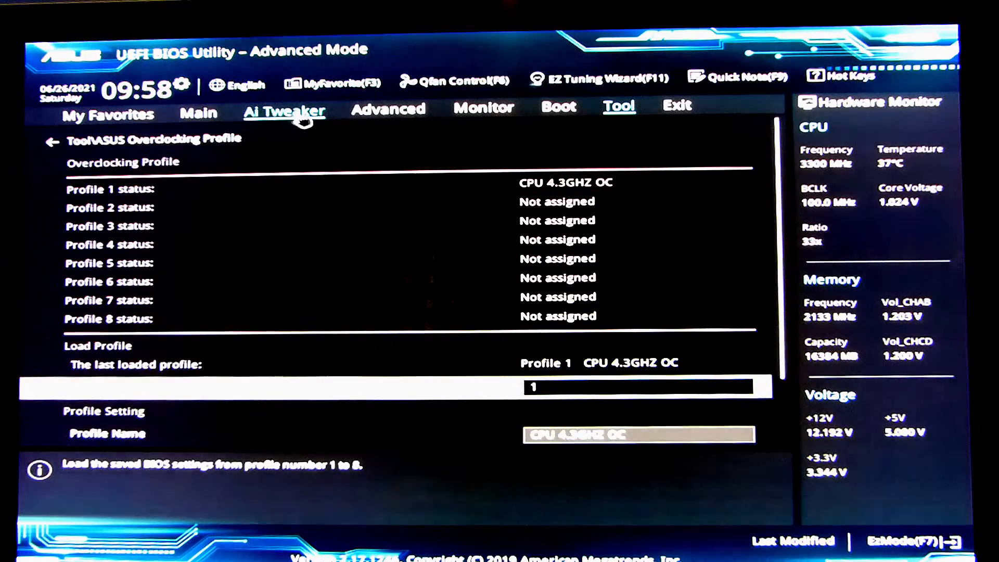
View the Ai Tweaker page showing CPU Core Ratio Sync All Cores at 43.
{"action": "left_click", "coordinate": [283, 108]}
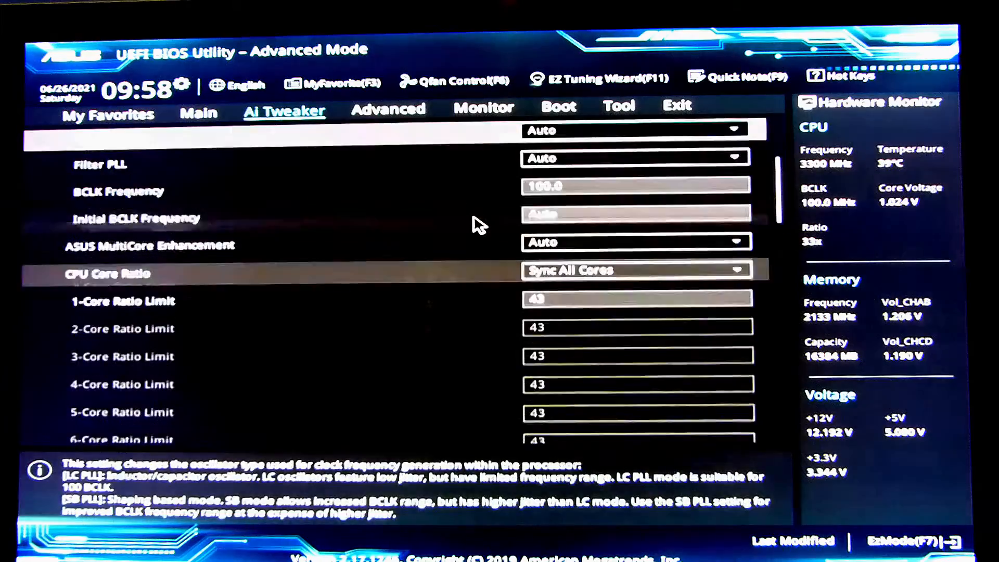
{"action": "scroll", "scroll_direction": "up", "scroll_amount": 3}
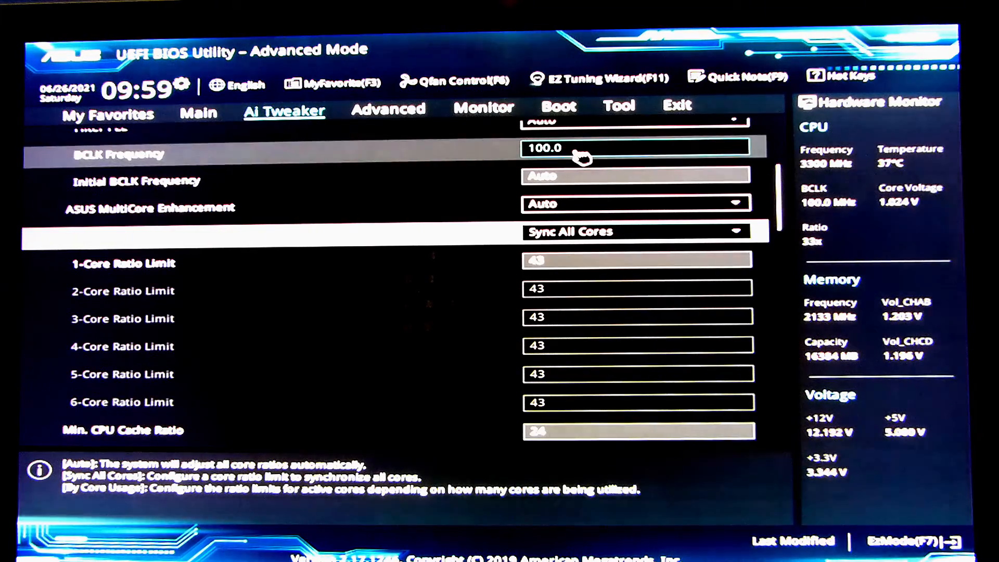
{"action": "mouse_move", "coordinate": [588, 143]}
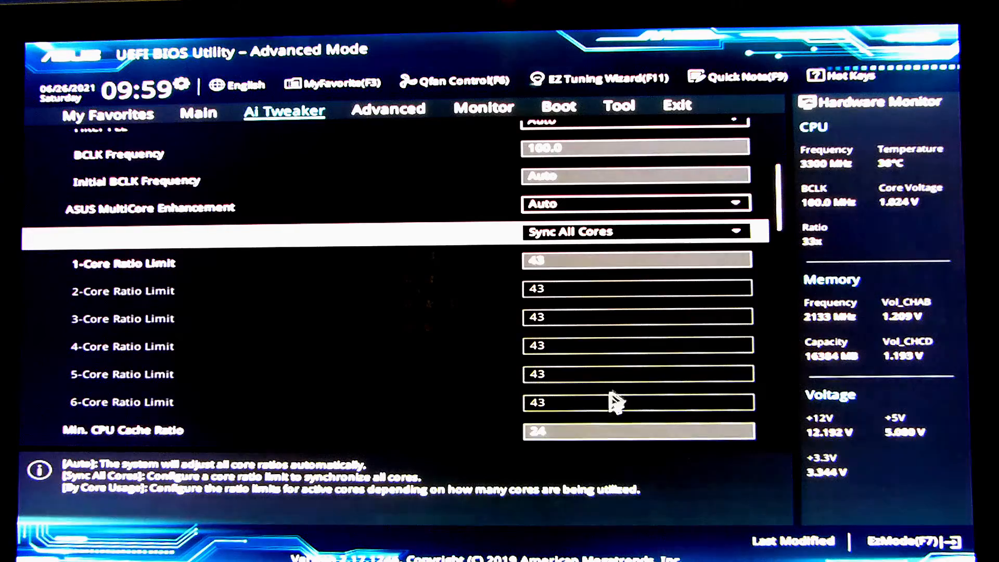
{"action": "mouse_move", "coordinate": [570, 398]}
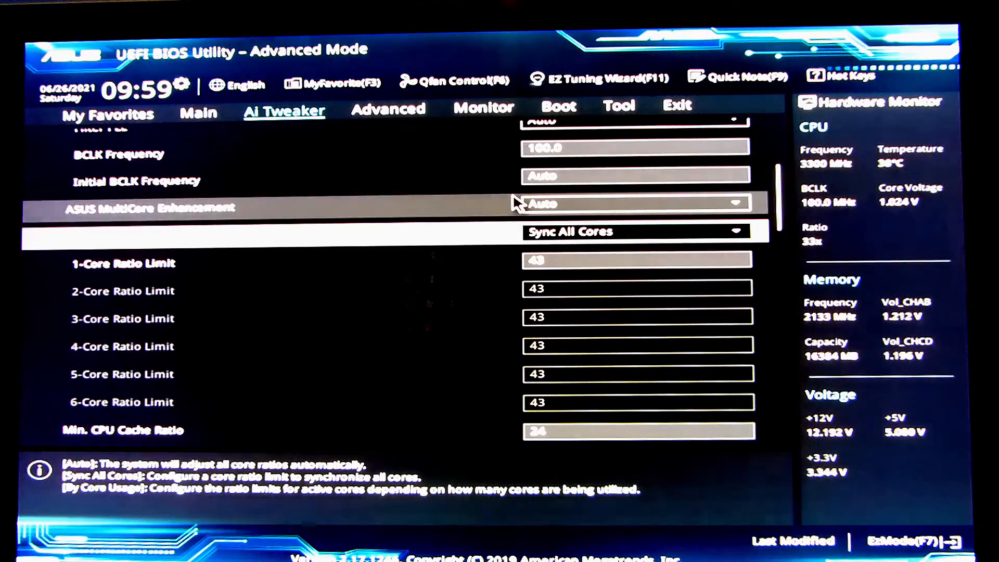
{"action": "scroll", "scroll_direction": "down", "scroll_amount": 3}
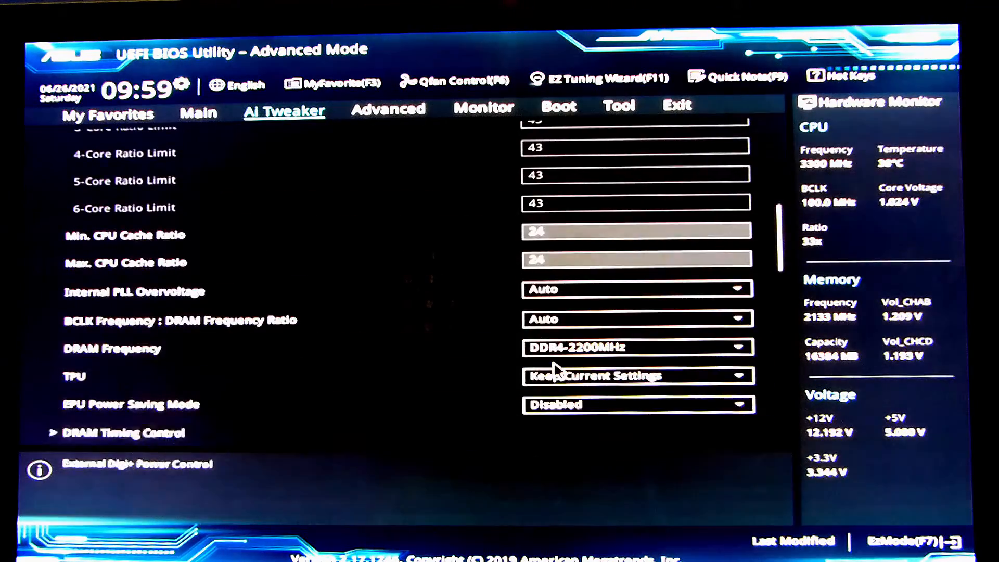
{"action": "scroll", "scroll_direction": "down", "scroll_amount": 3}
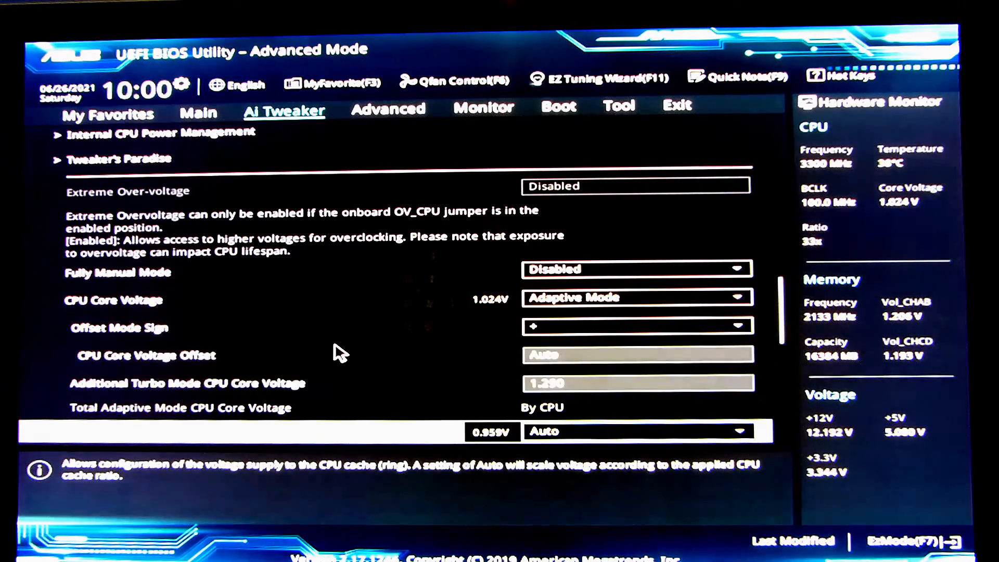
{"action": "mouse_move", "coordinate": [296, 405]}
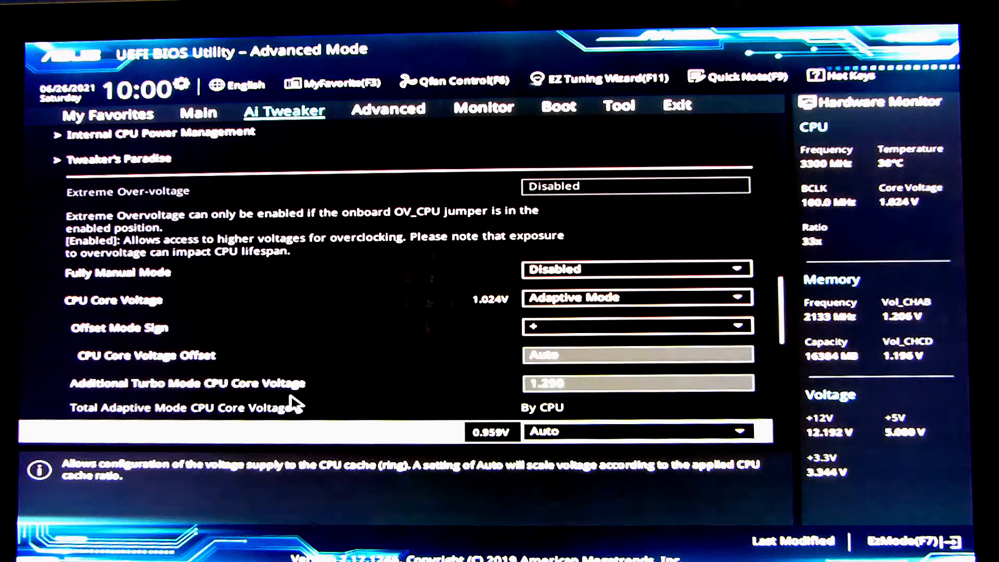
{"action": "scroll", "scroll_direction": "down", "scroll_amount": 3}
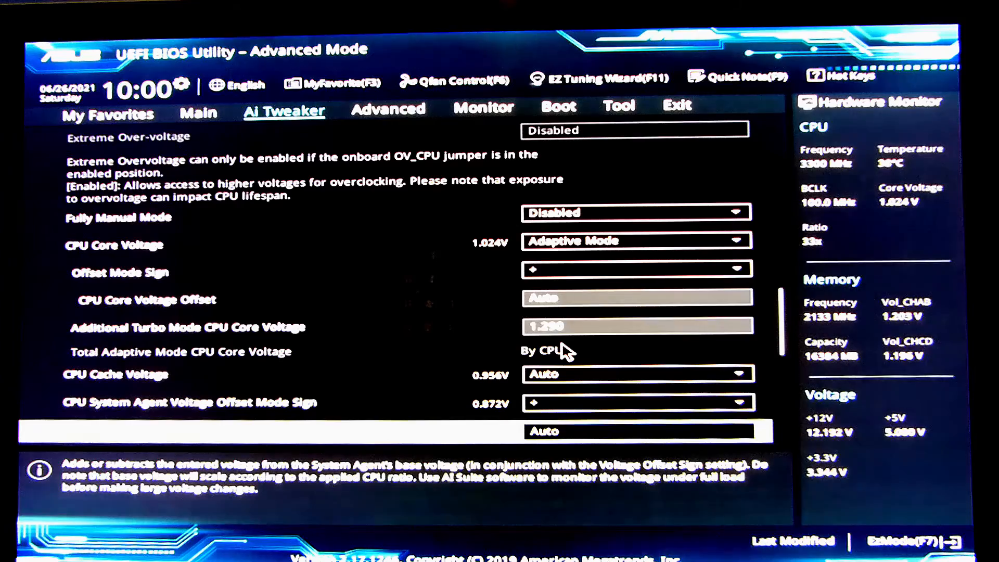
{"action": "scroll", "scroll_direction": "down", "scroll_amount": 3}
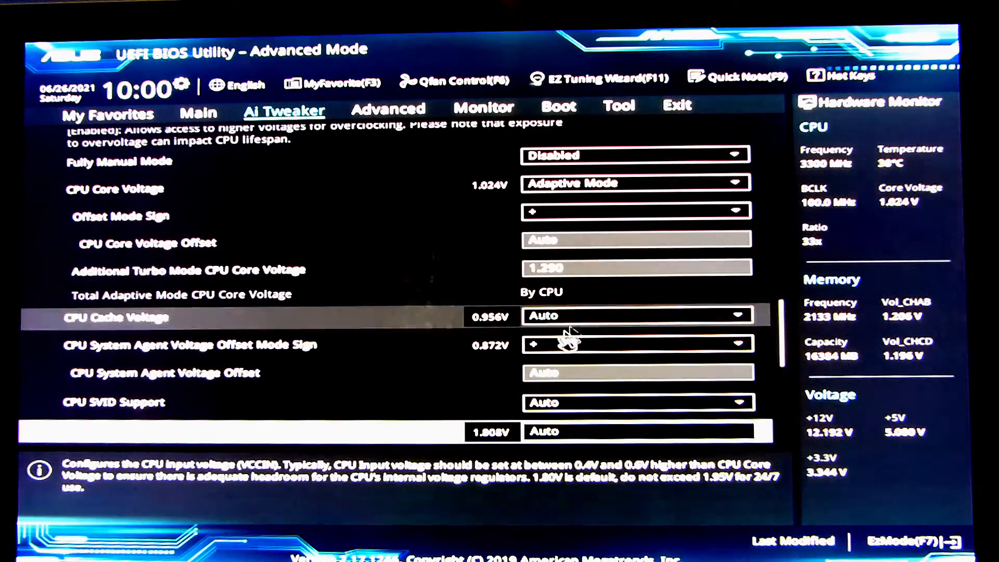
{"action": "mouse_move", "coordinate": [640, 291]}
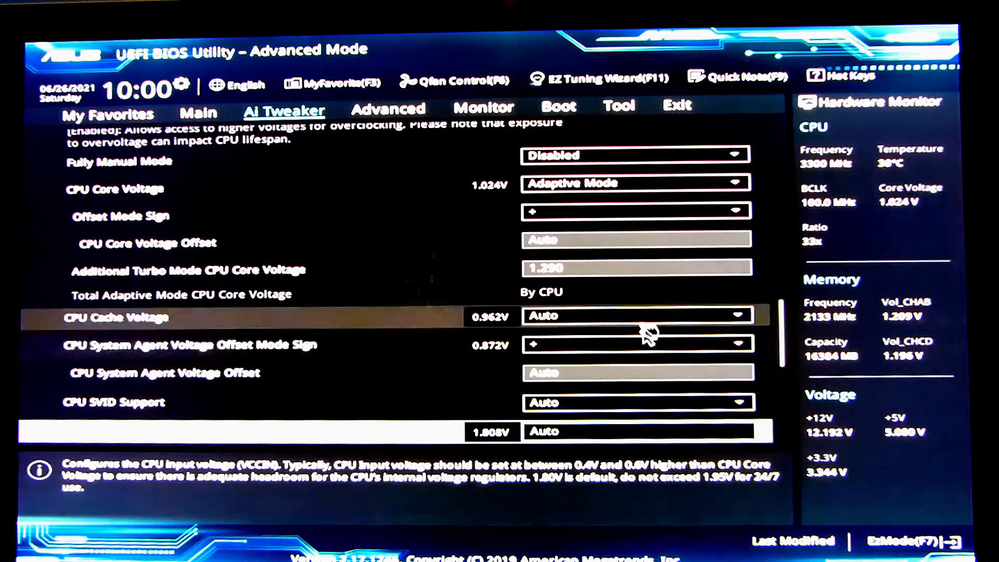
{"action": "scroll", "scroll_direction": "down", "scroll_amount": 3}
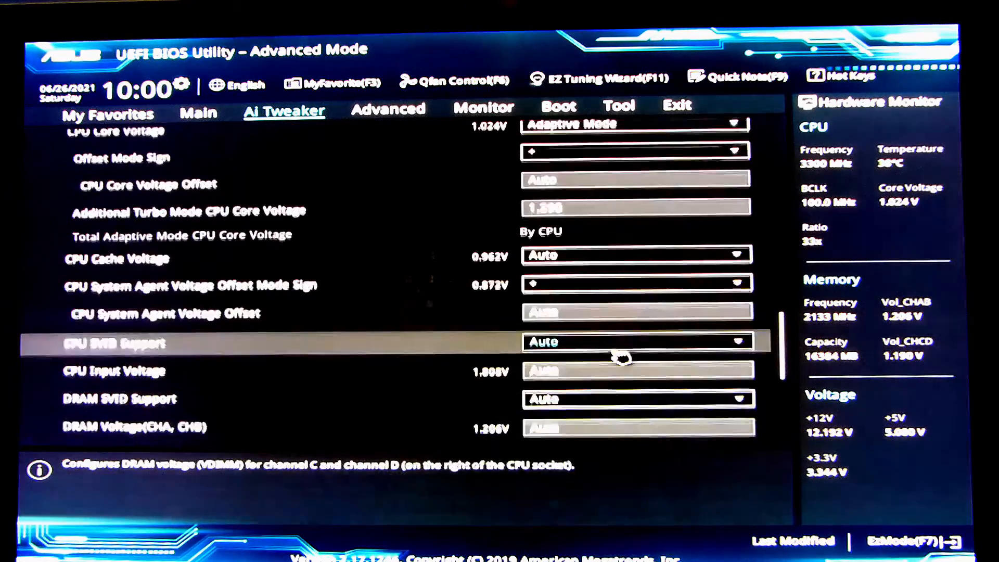
{"action": "scroll", "scroll_direction": "down", "scroll_amount": 3}
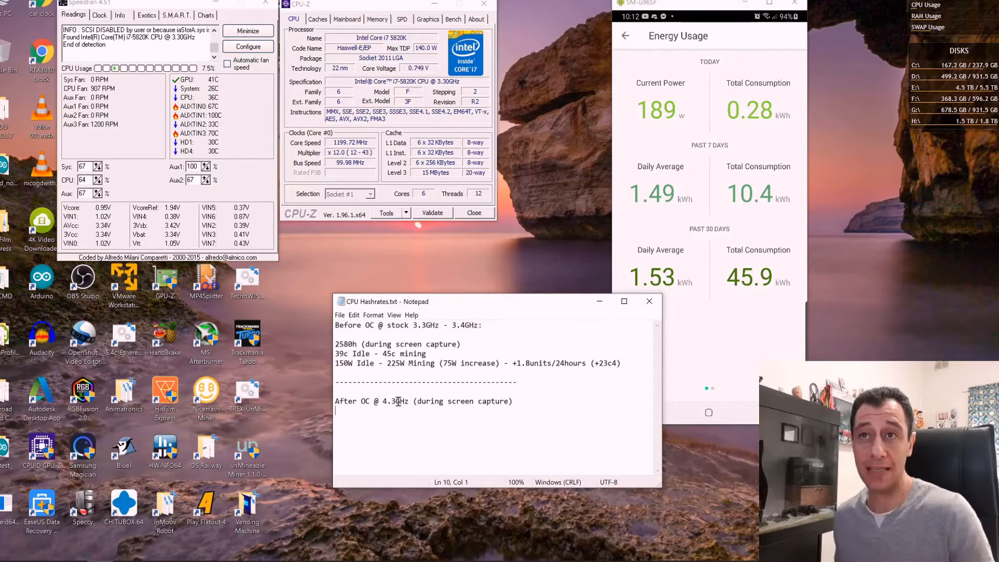
Write the '39c Idle -' line under the After OC @ 4.3GHz heading in CPU Hashrates.txt.
{"action": "type", "text": "39"}
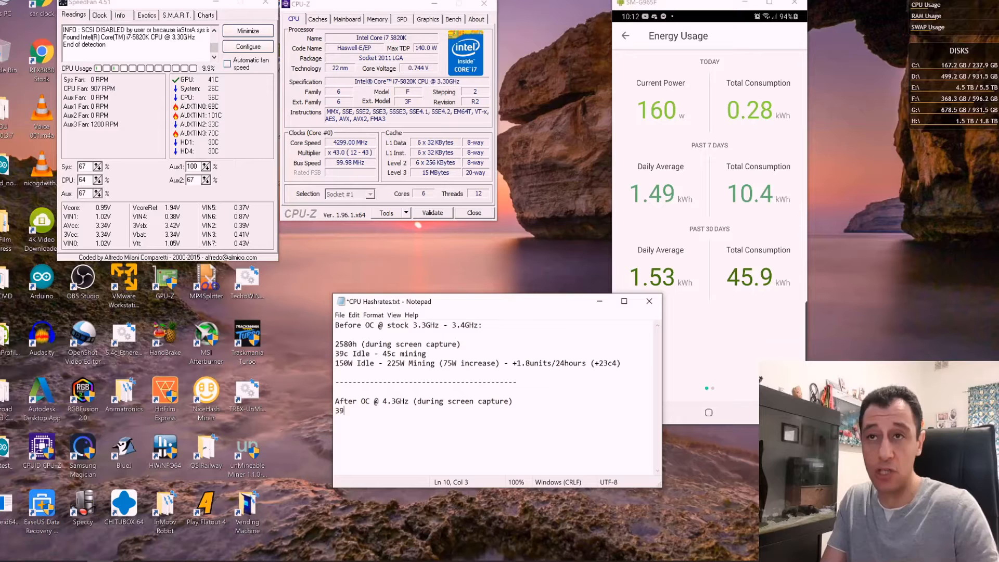
{"action": "type", "text": "idl"}
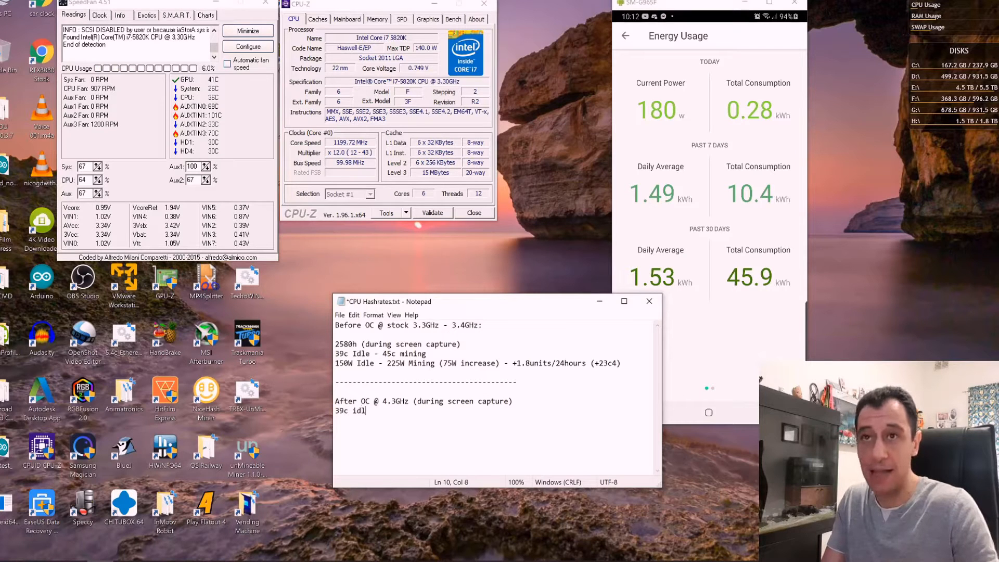
{"action": "key", "text": "Backspace"}
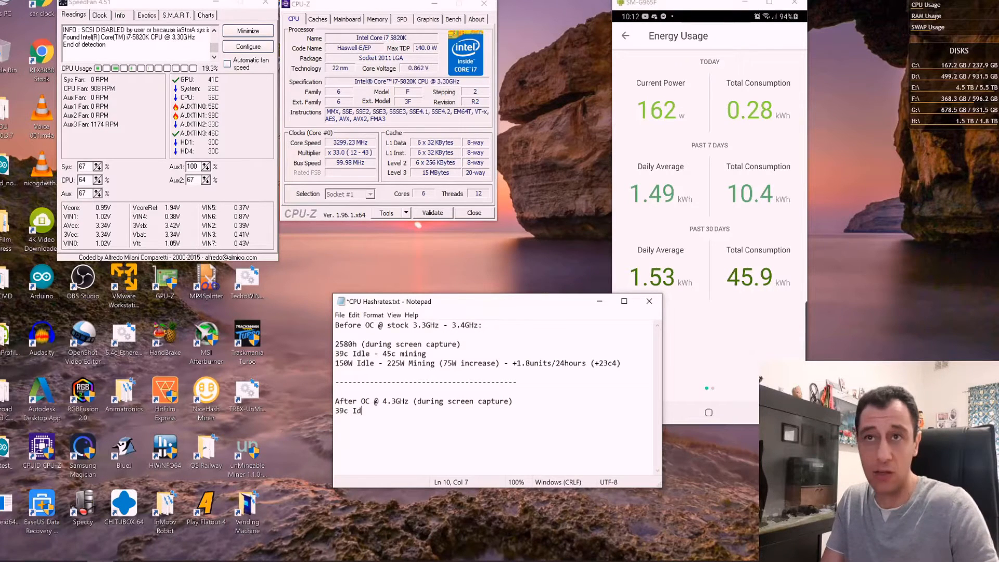
{"action": "type", "text": "le -"}
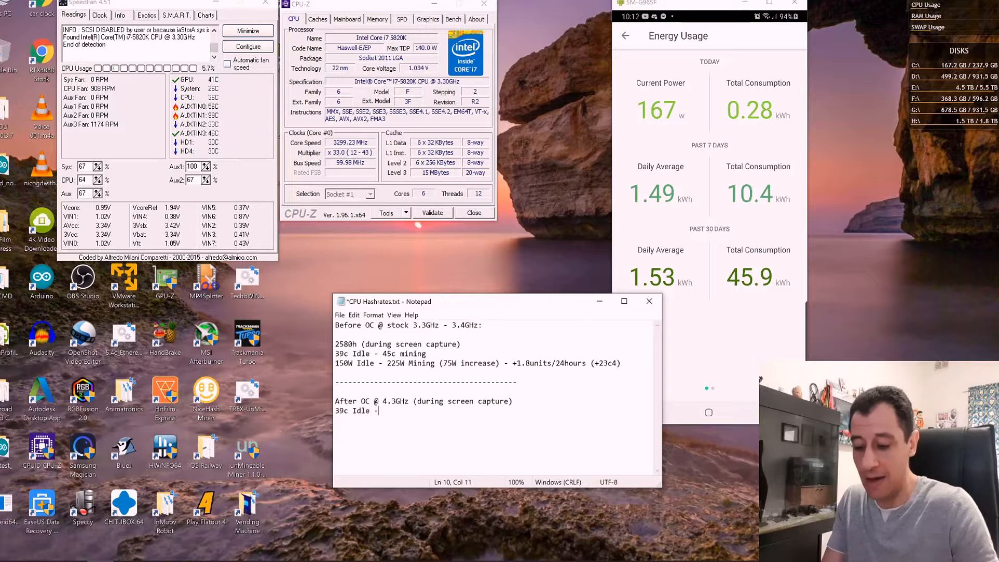
{"action": "key", "text": "backspace"}
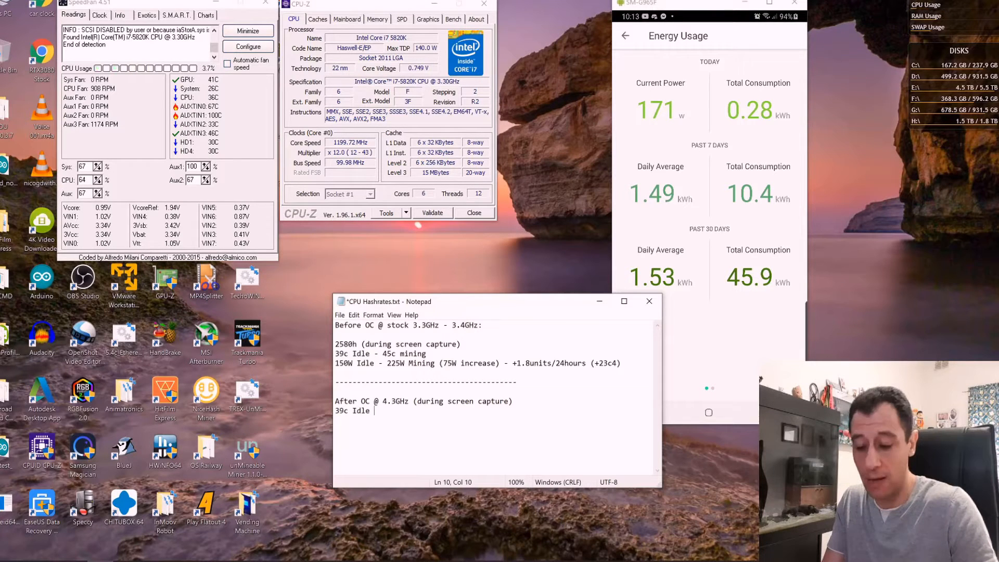
{"action": "type", "text": "-"}
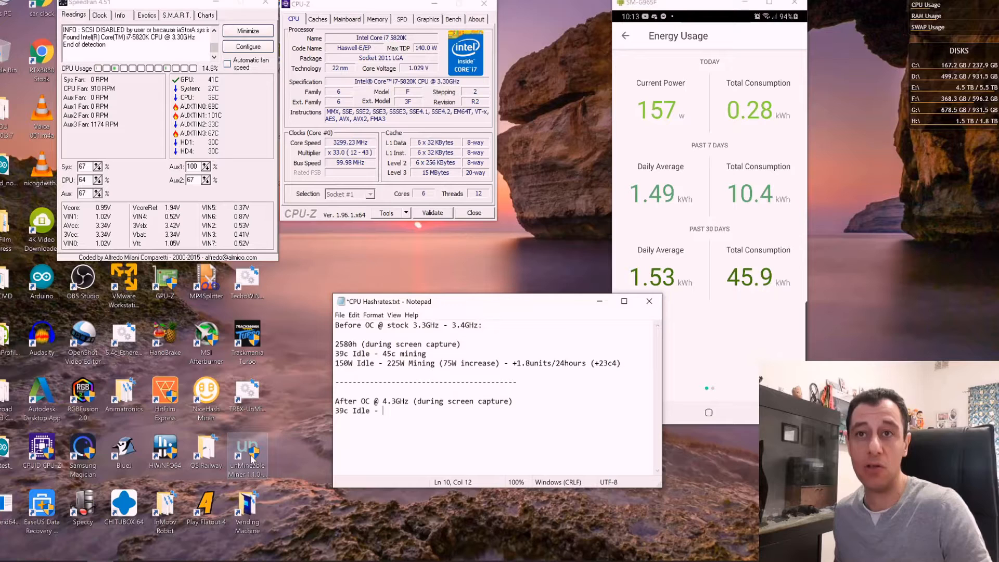
Relaunch unMineable and start CPU mining of SHIBA INU to the saved address at 4.3GHz.
{"action": "right_click", "coordinate": [247, 446]}
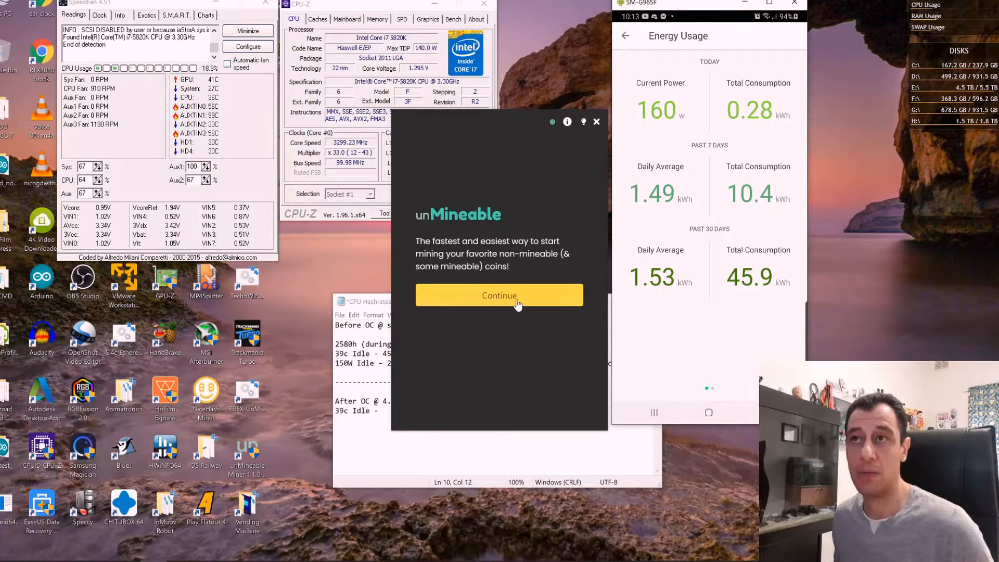
{"action": "left_click", "coordinate": [498, 295]}
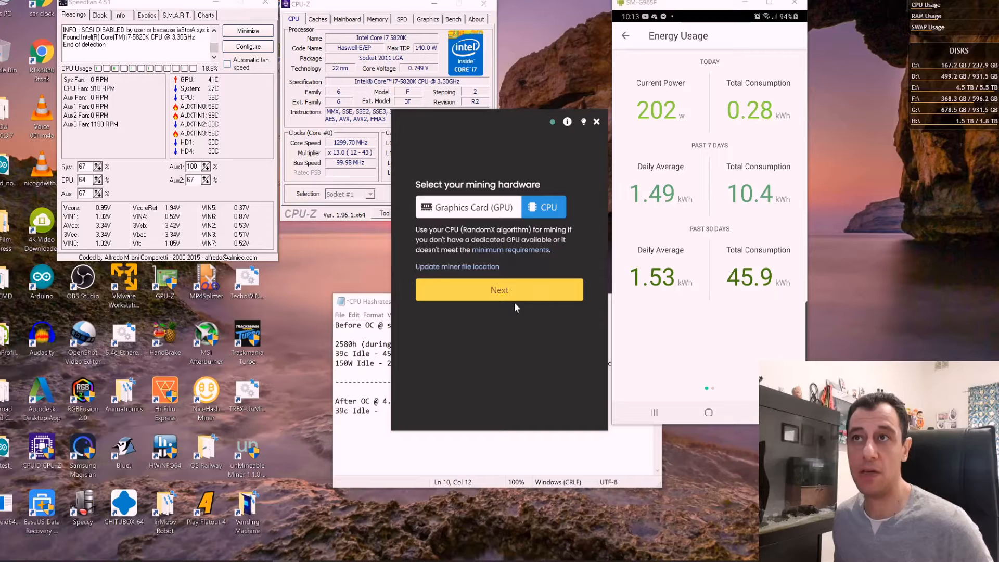
{"action": "left_click", "coordinate": [499, 290]}
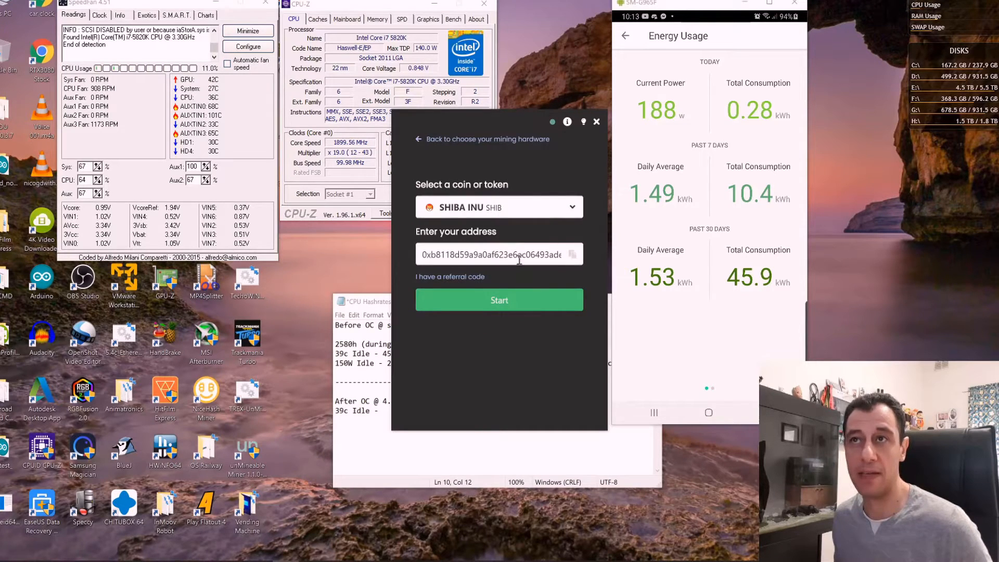
{"action": "left_click", "coordinate": [498, 300]}
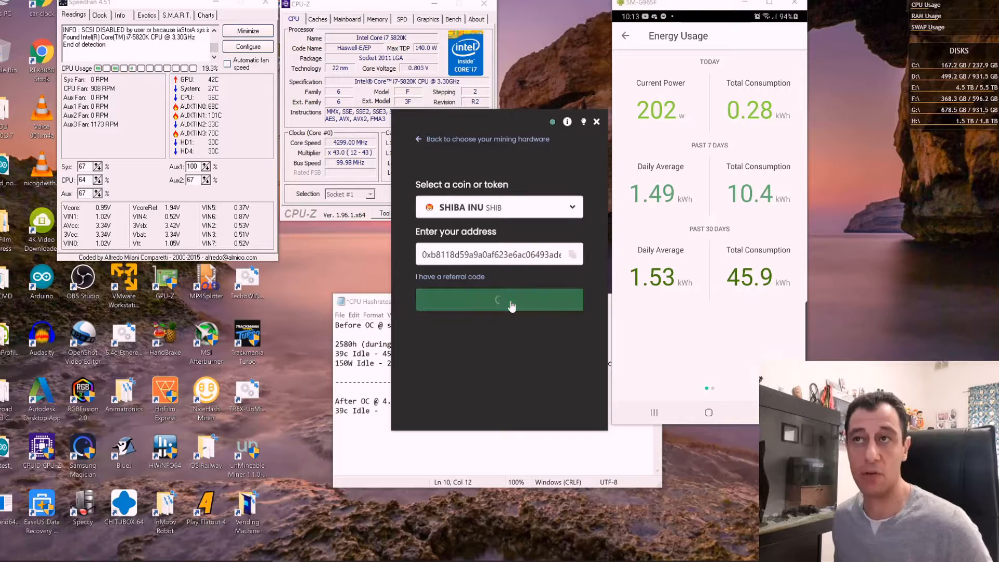
{"action": "left_click", "coordinate": [498, 300]}
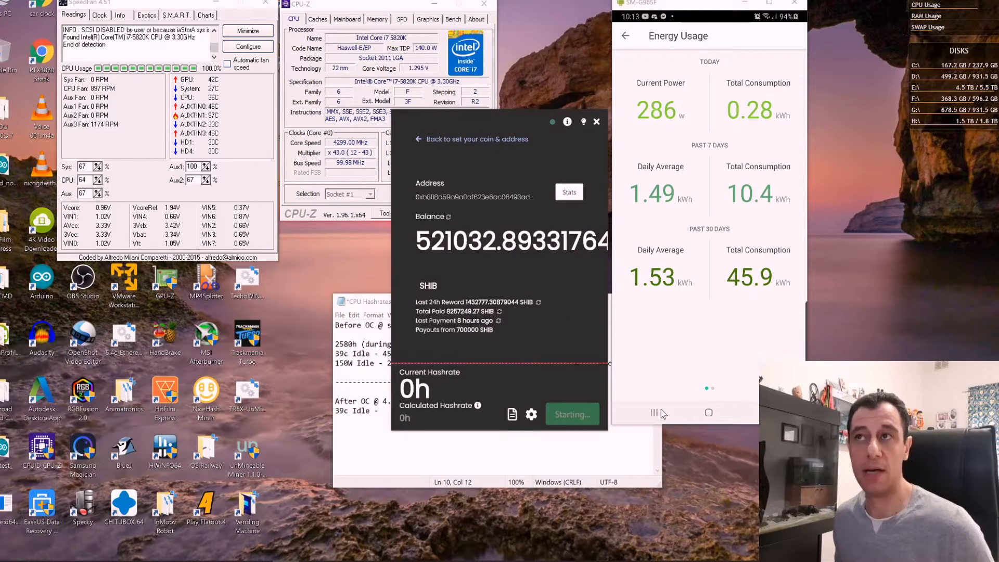
Let the miner run until the current hashrate stabilises around 2778 h.
{"action": "left_click", "coordinate": [571, 414]}
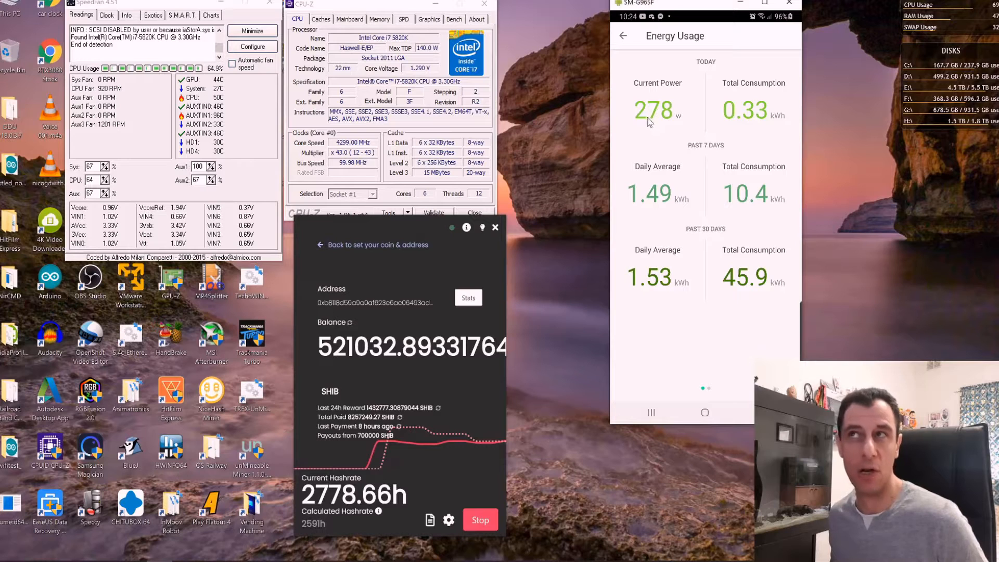
{"action": "mouse_move", "coordinate": [592, 159]}
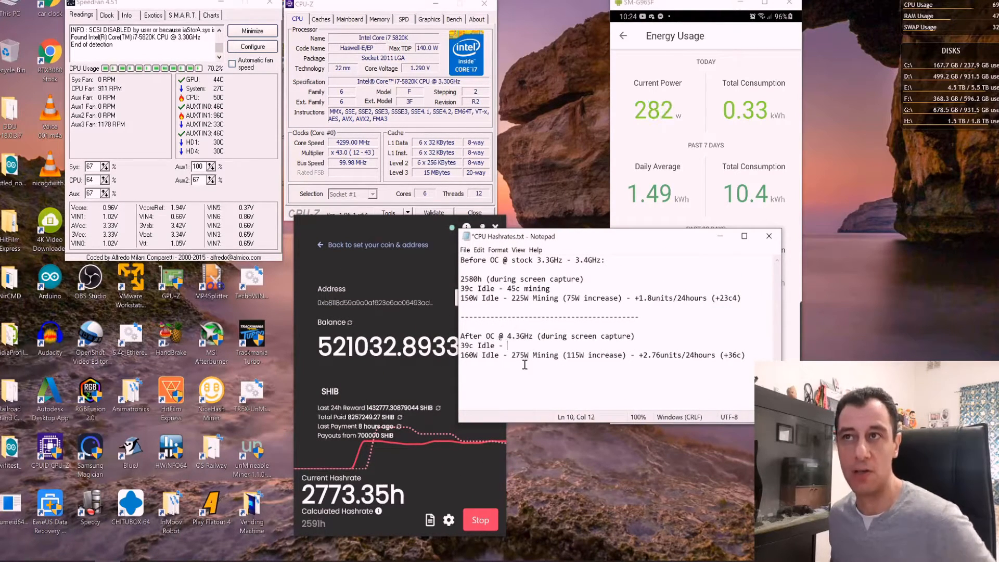
Record 50c while mining and the overclocked hashrate in Notepad, then select the RandomX CPU algorithm.
{"action": "type", "text": "50c Mining"}
{"action": "type", "text": "28"}
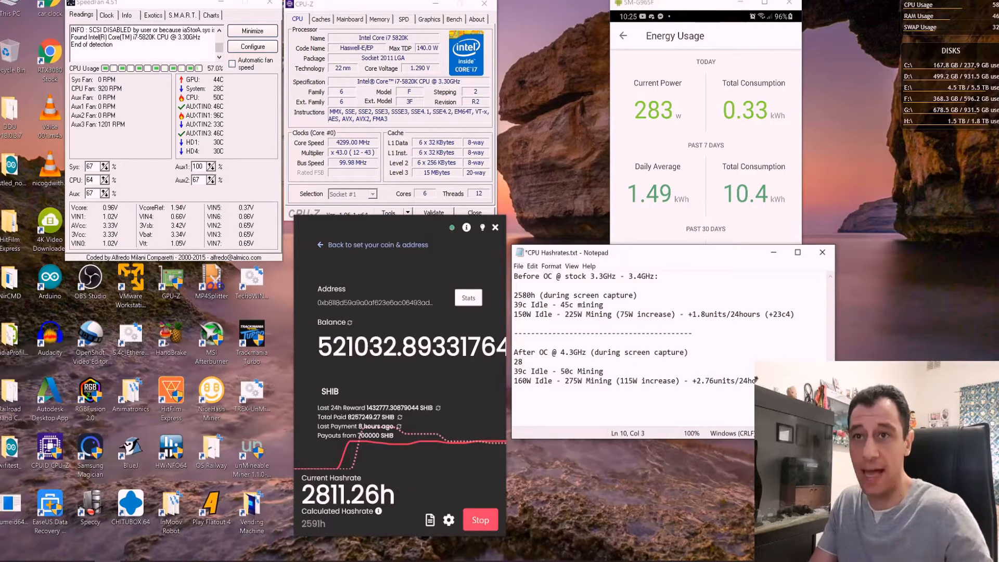
{"action": "type", "text": "10"}
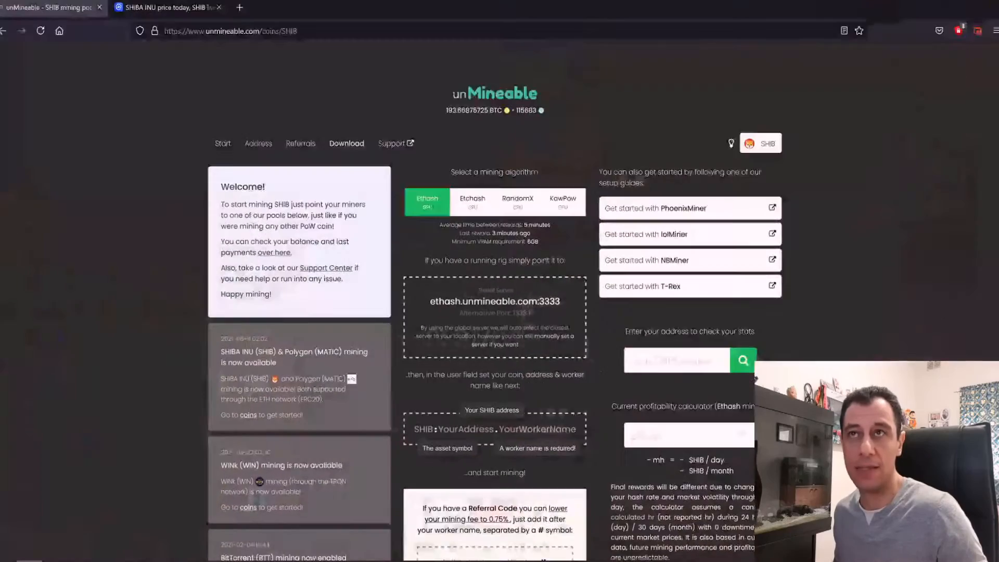
{"action": "left_click", "coordinate": [517, 201]}
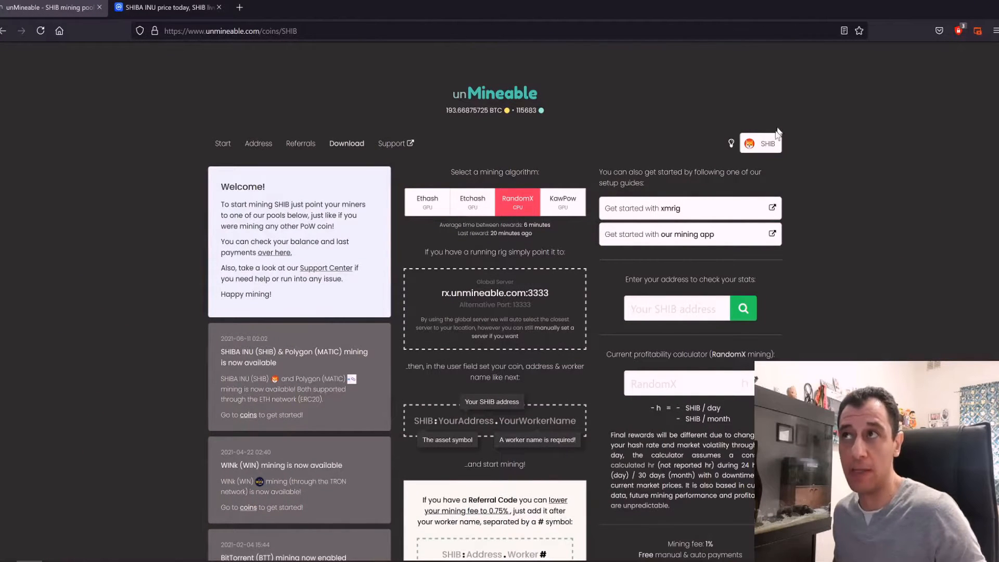
{"action": "mouse_move", "coordinate": [657, 405]}
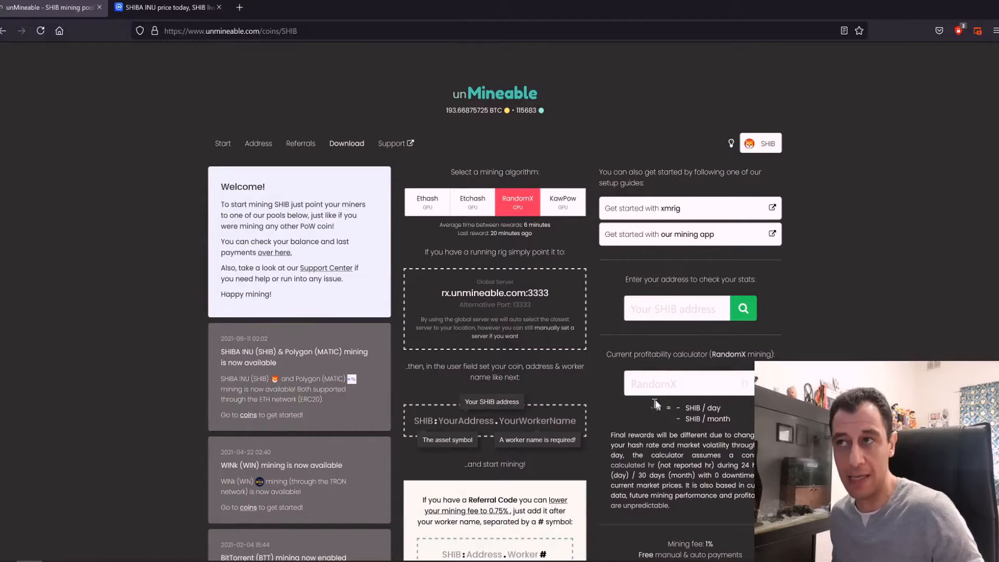
Enter a 2580 h hashrate into the RandomX profitability calculator.
{"action": "type", "text": "2580"}
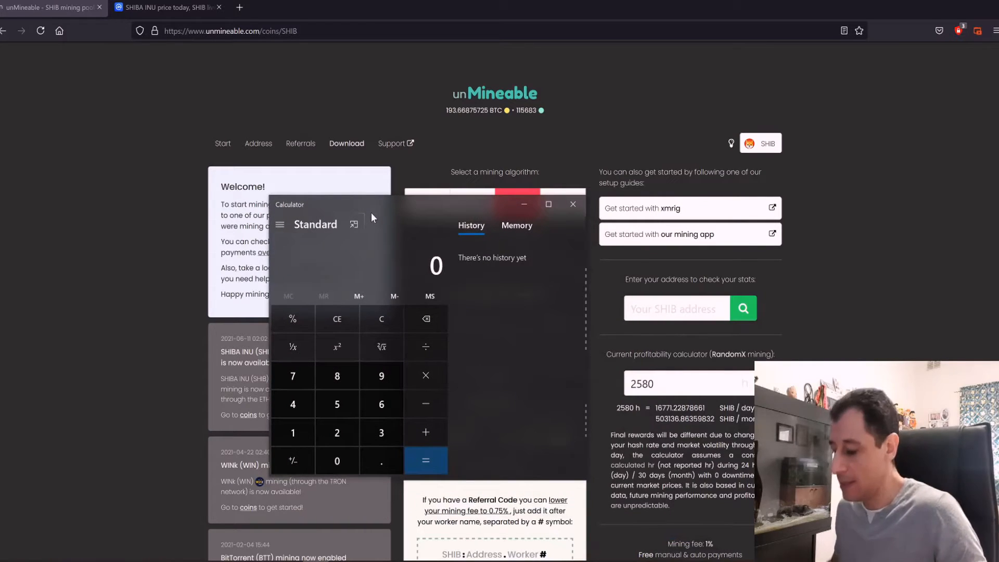
Enter the 16771 SHIB daily estimate and begin multiplying it.
{"action": "left_click", "coordinate": [292, 375]}
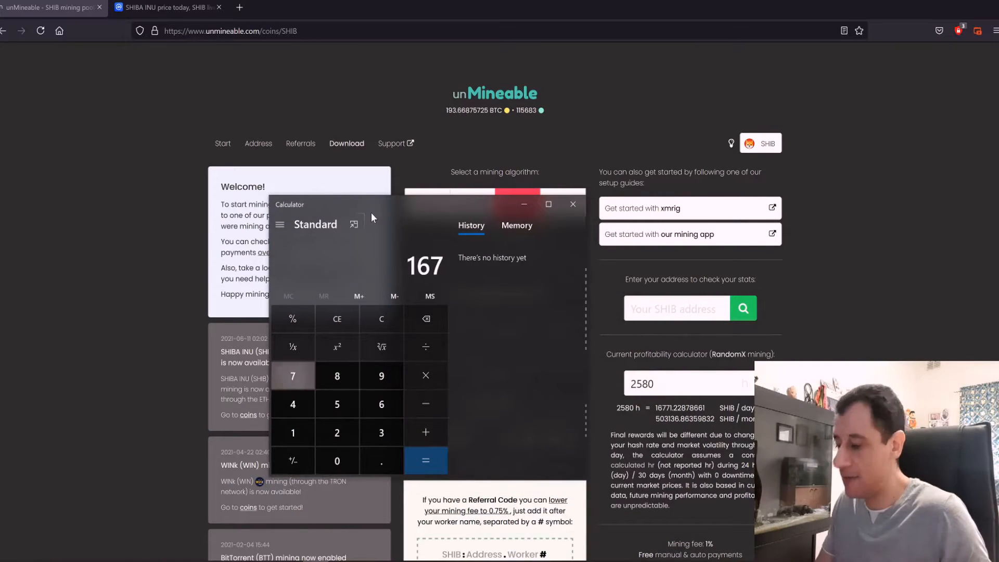
{"action": "left_click", "coordinate": [293, 375]}
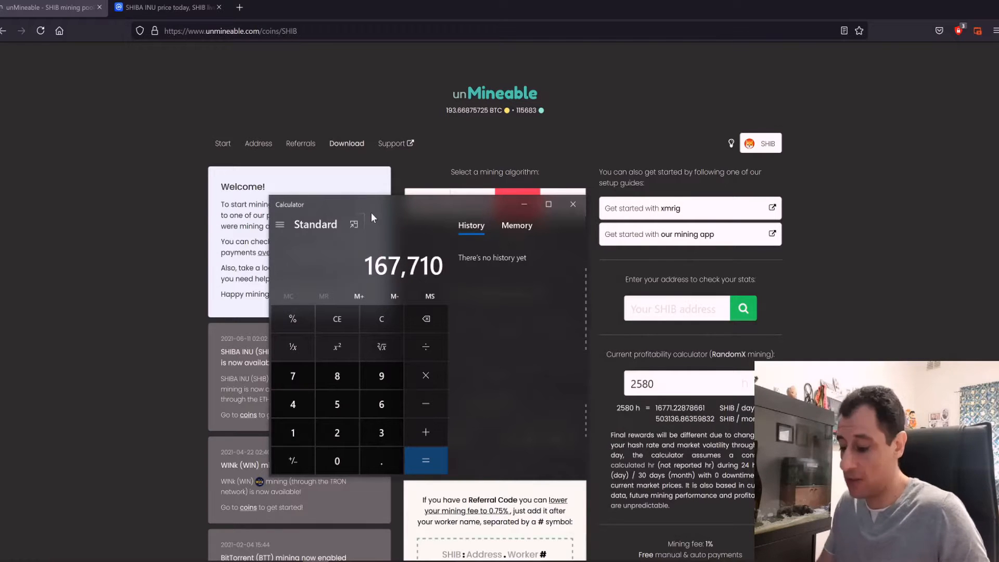
{"action": "left_click", "coordinate": [424, 374]}
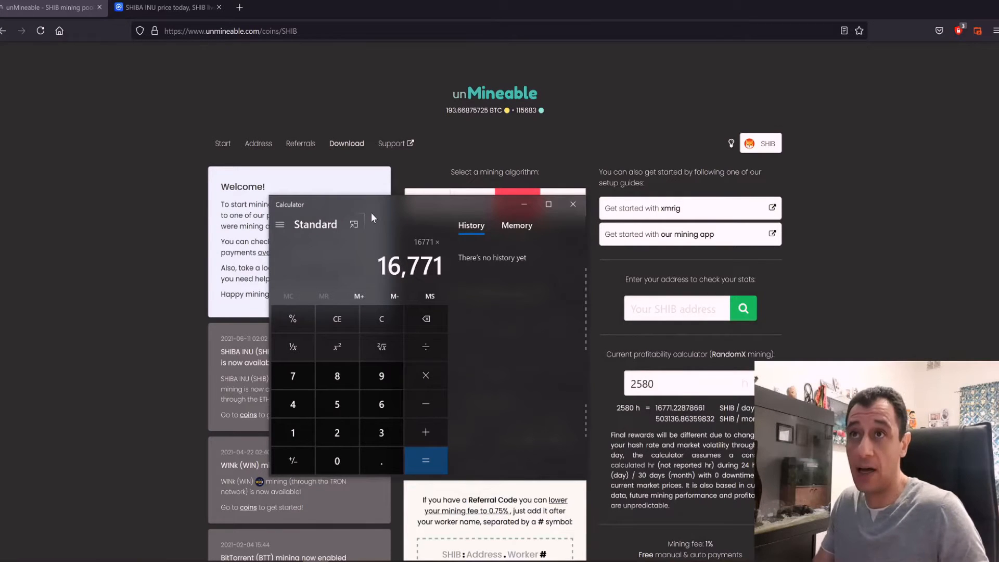
Copy the €0.000005824 SHIB price from CoinMarketCap and multiply, getting about 0.0977 per day.
{"action": "left_click", "coordinate": [165, 7]}
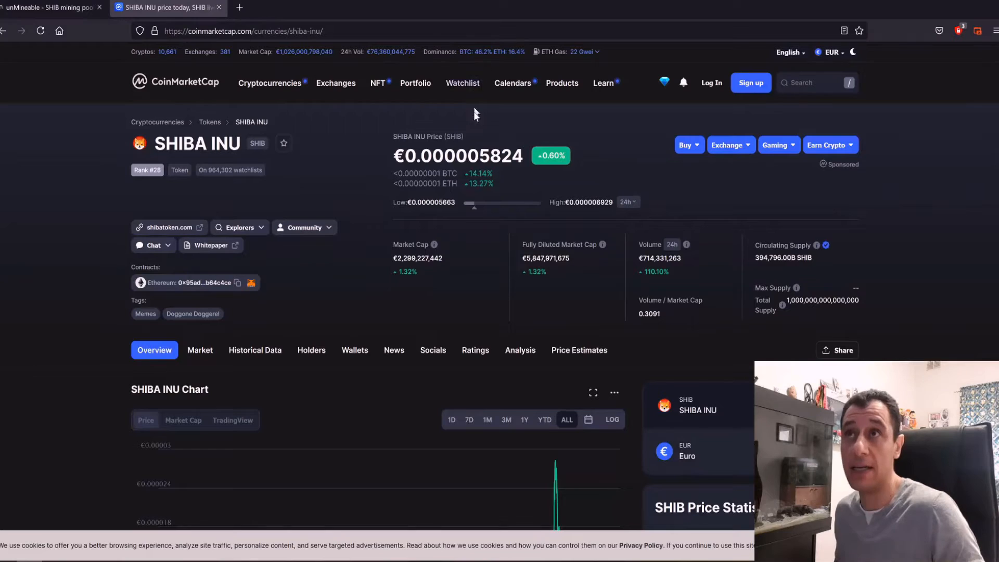
{"action": "double_click", "coordinate": [483, 155]}
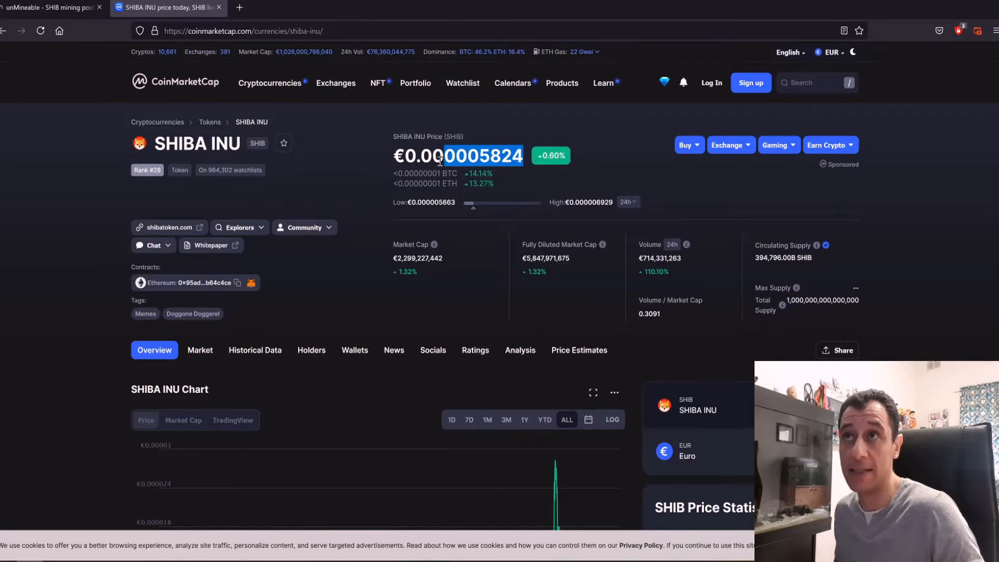
{"action": "right_click", "coordinate": [439, 155]}
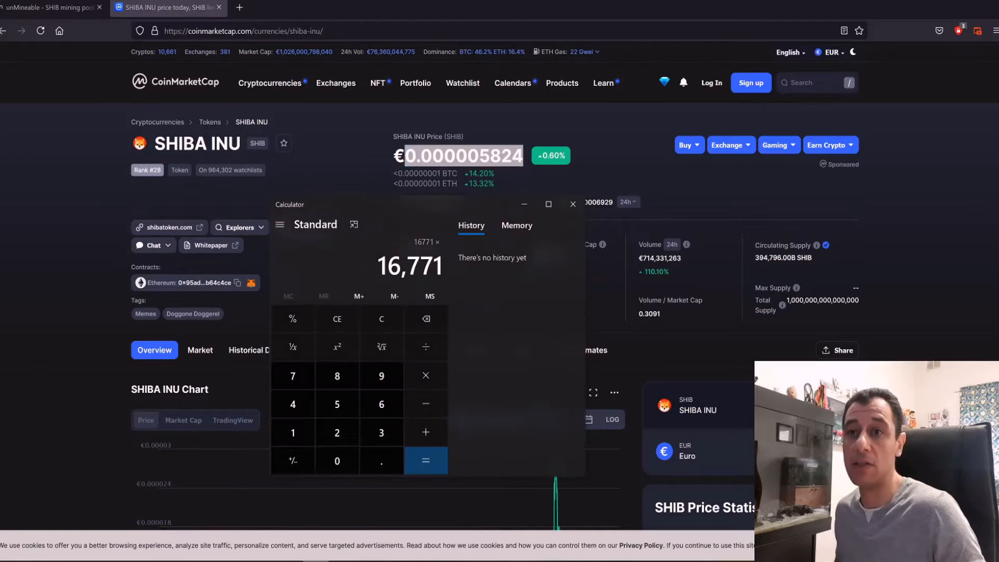
{"action": "right_click", "coordinate": [410, 265]}
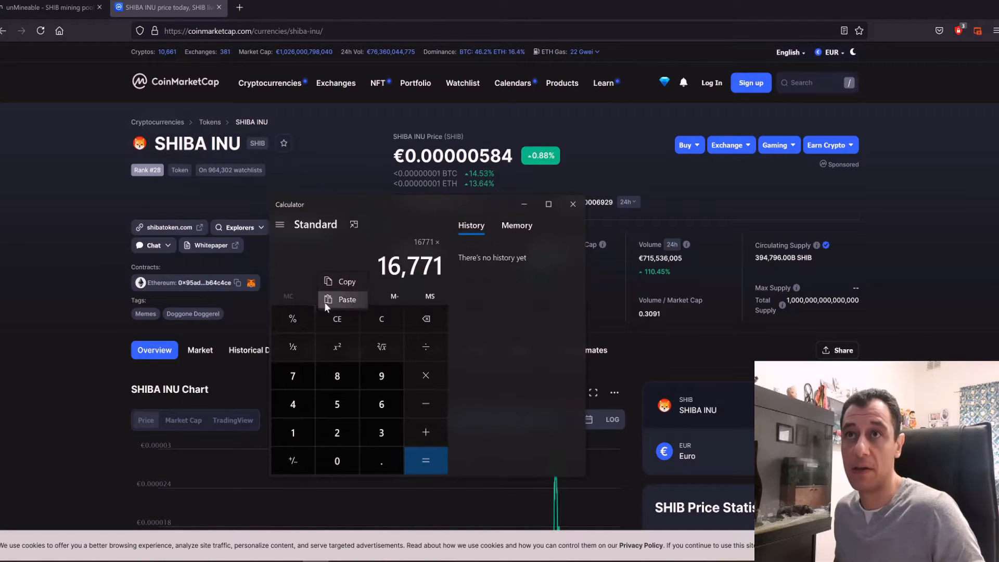
{"action": "left_click", "coordinate": [424, 461]}
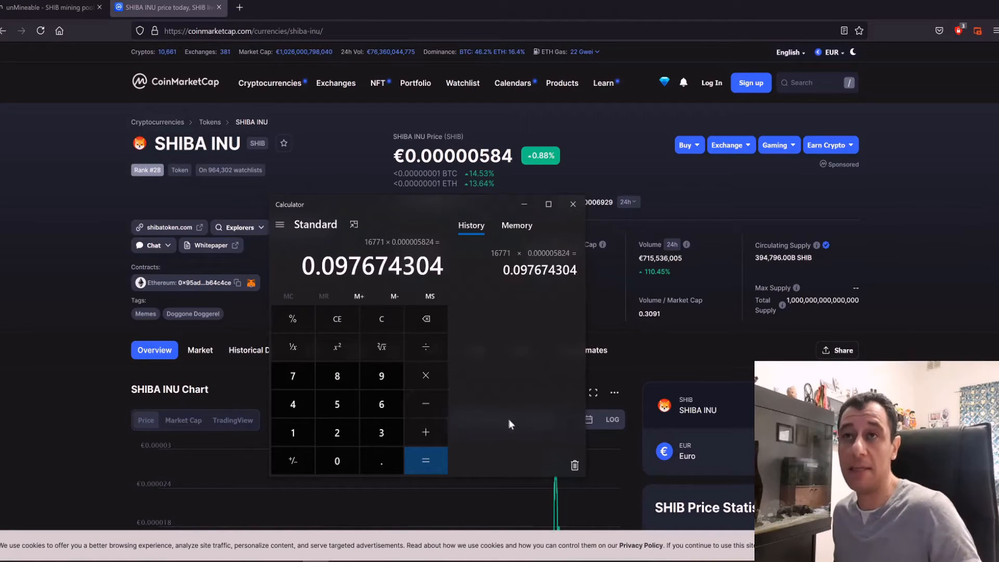
{"action": "mouse_move", "coordinate": [509, 445]}
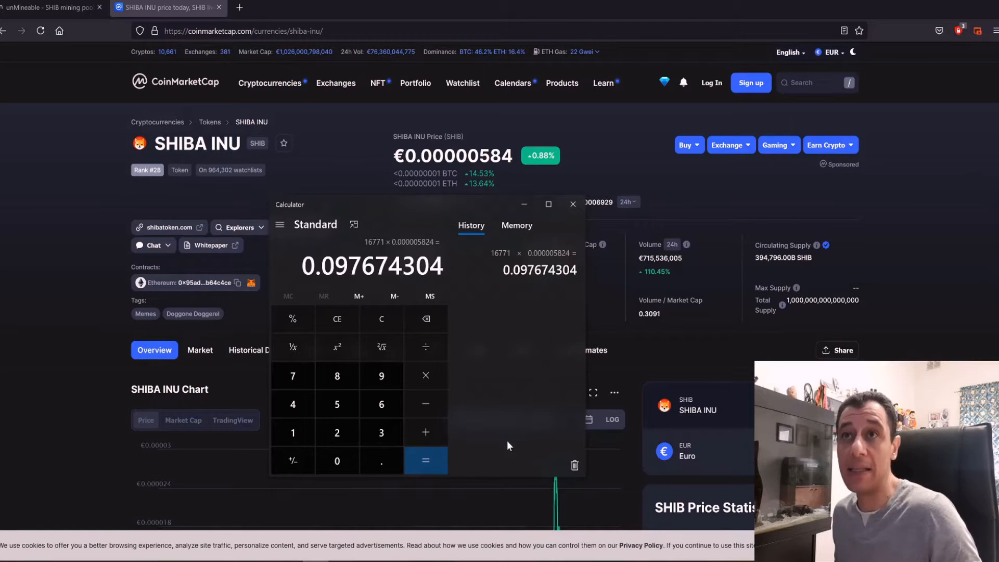
{"action": "mouse_move", "coordinate": [357, 290]}
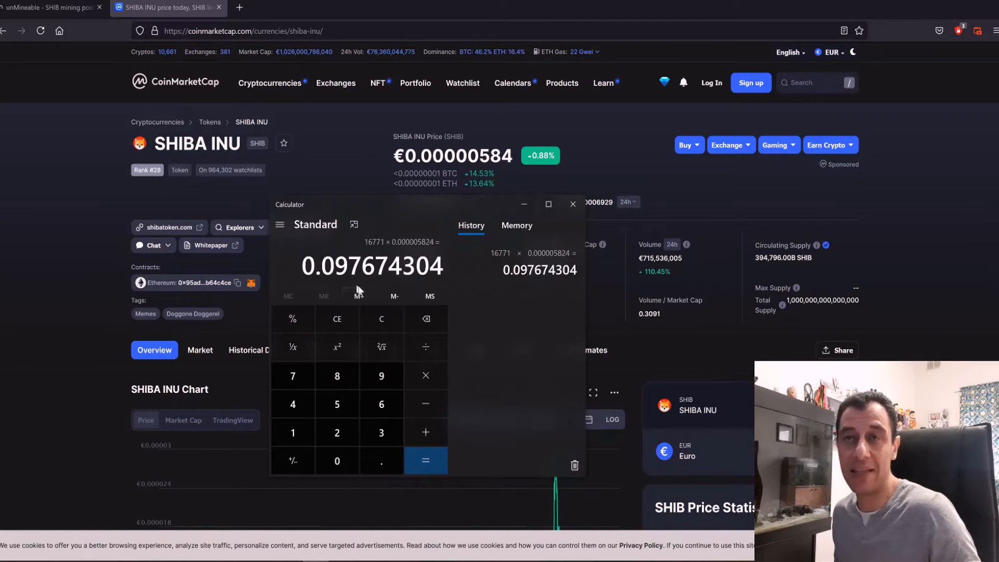
{"action": "mouse_move", "coordinate": [525, 390]}
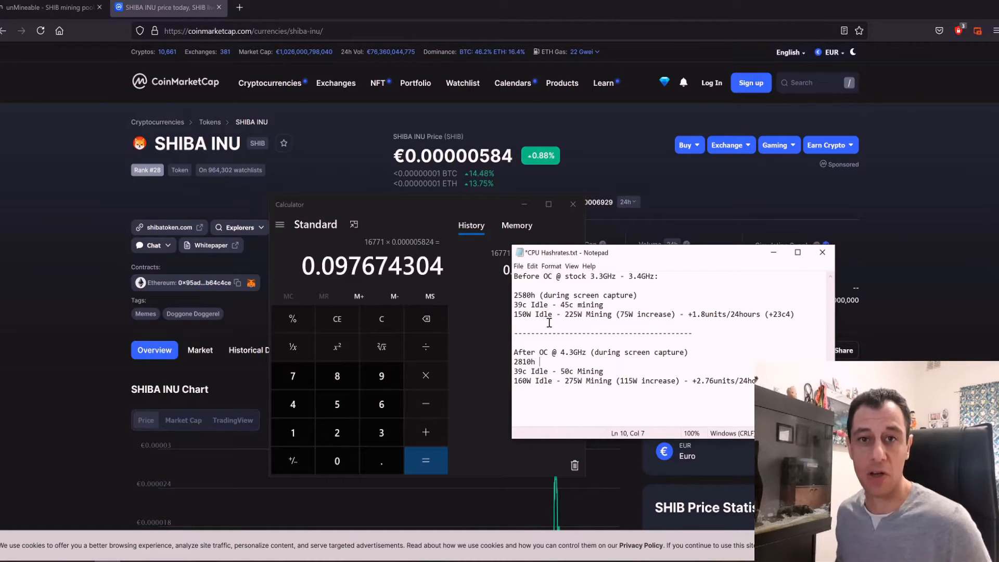
{"action": "mouse_move", "coordinate": [647, 314]}
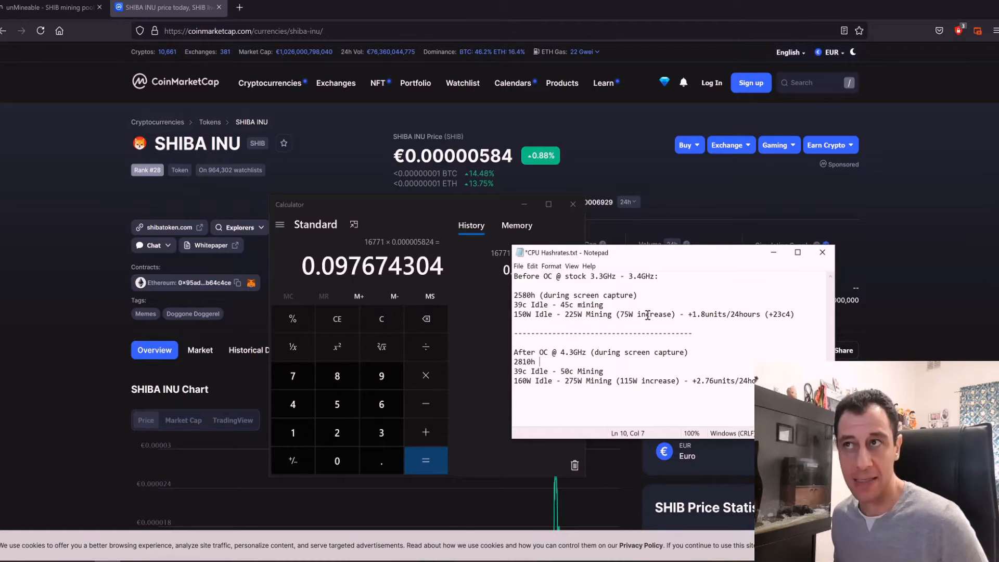
Replace the 23c4 earnings figure in the stock-hashrate notes with the computed value.
{"action": "double_click", "coordinate": [628, 314]}
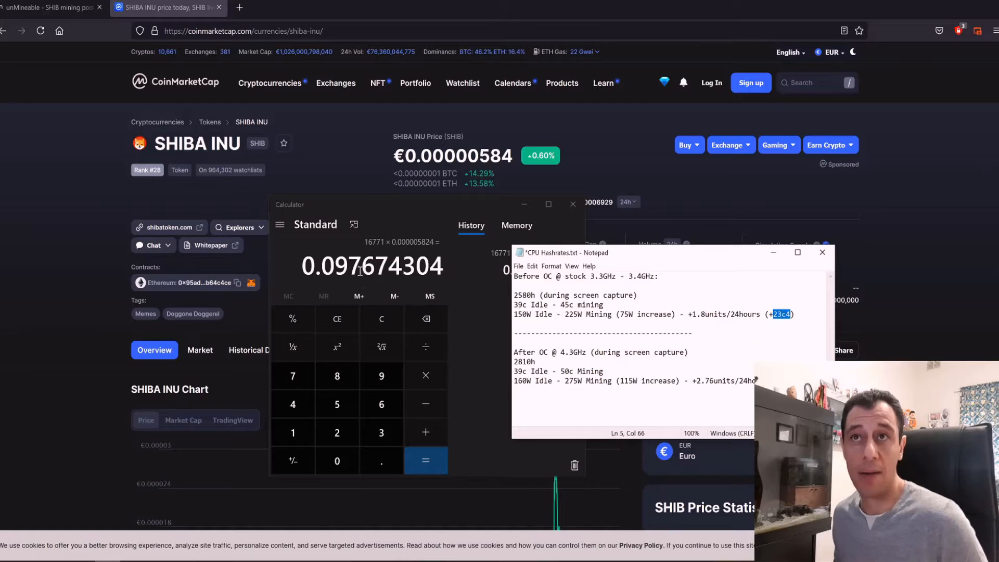
{"action": "mouse_move", "coordinate": [375, 288]}
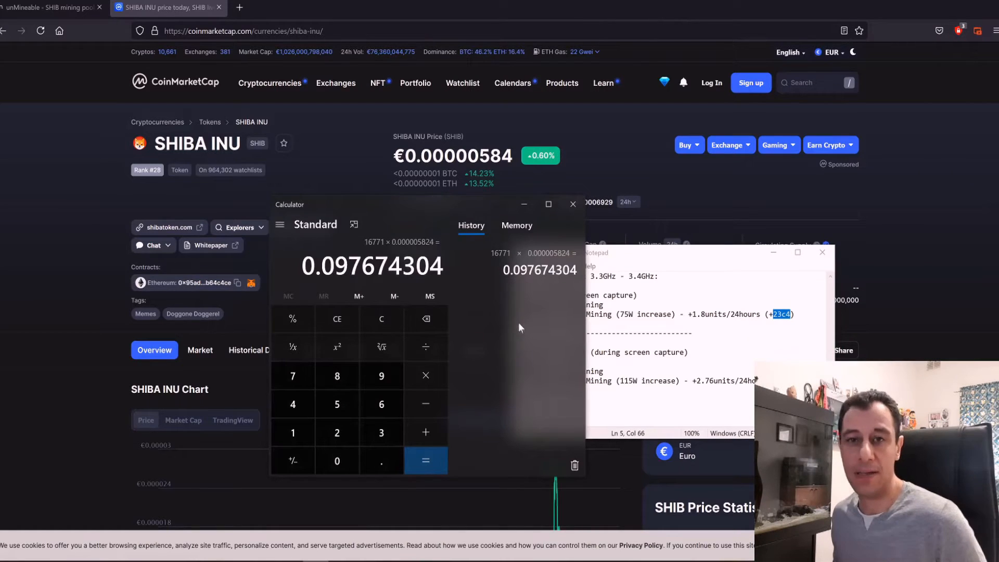
{"action": "mouse_move", "coordinate": [509, 313]}
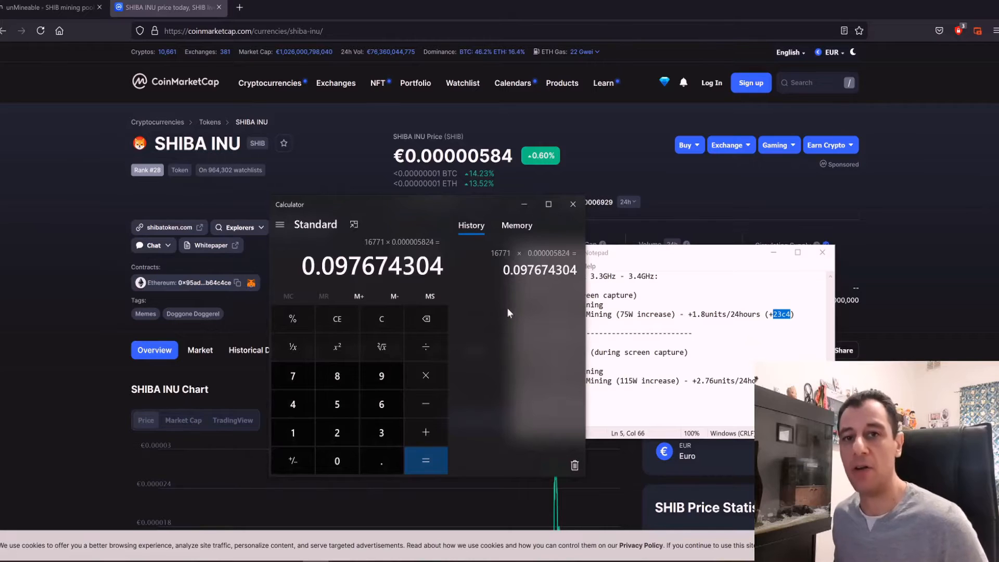
{"action": "mouse_move", "coordinate": [508, 325]}
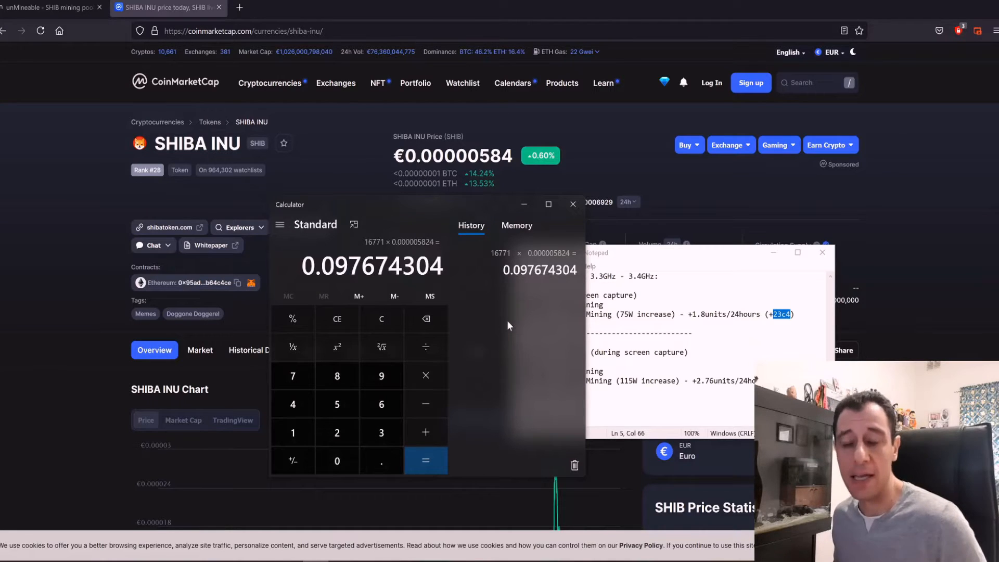
{"action": "mouse_move", "coordinate": [542, 329]}
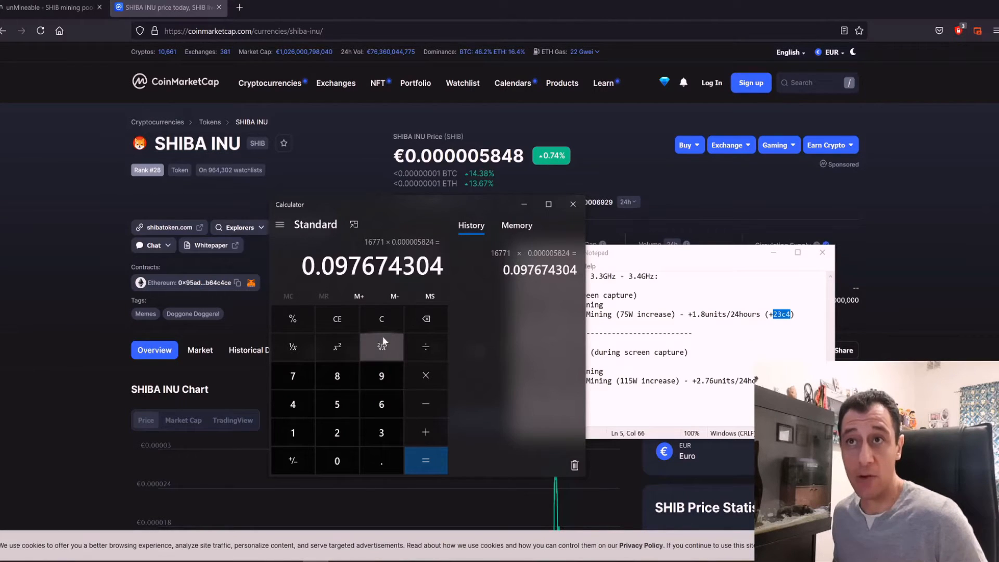
{"action": "left_click", "coordinate": [380, 318]}
{"action": "type", "text": "2,810"}
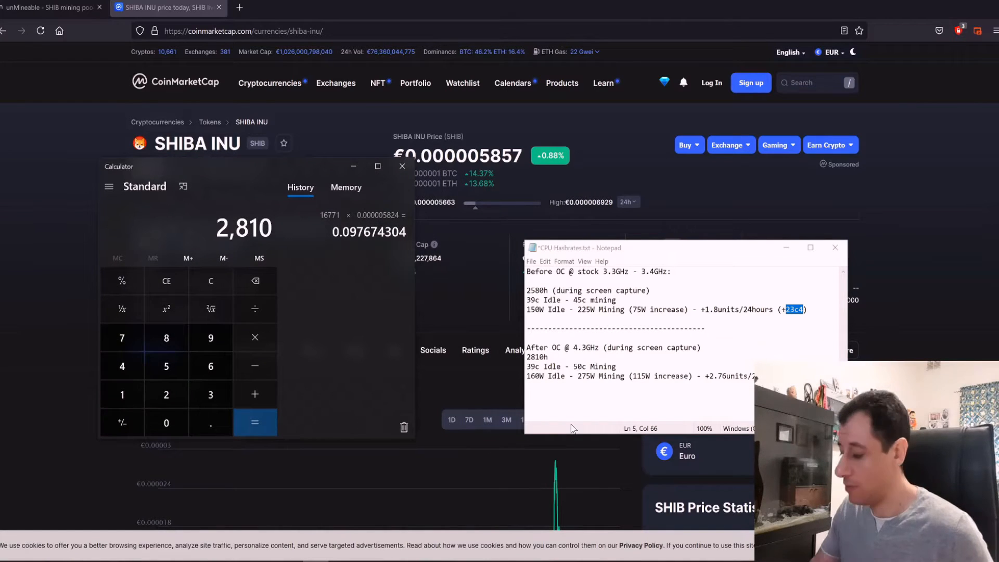
Compute the overclock gain 2810 − 2580 = 230 h and return to the unMineable calculator.
{"action": "left_click", "coordinate": [253, 366]}
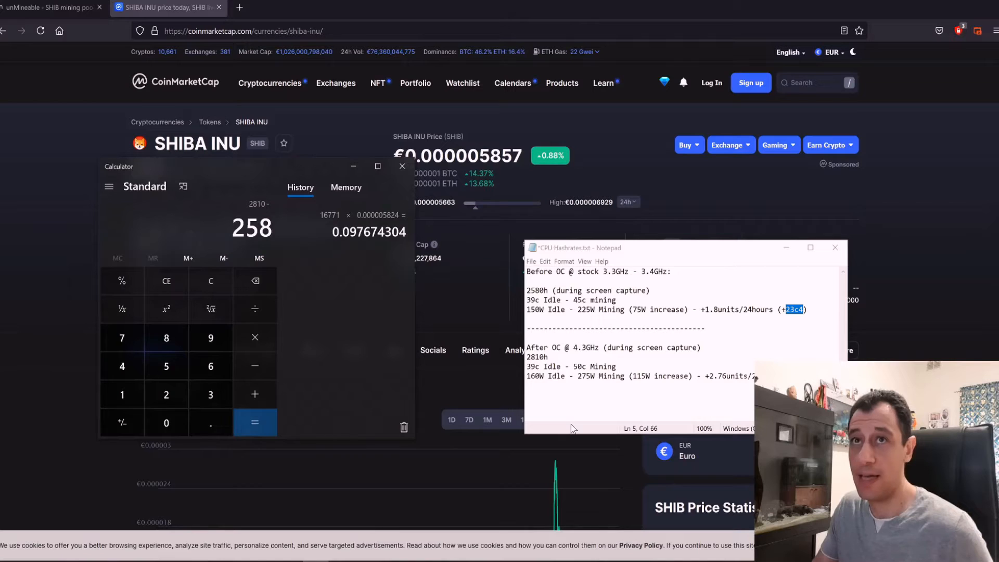
{"action": "left_click", "coordinate": [254, 422]}
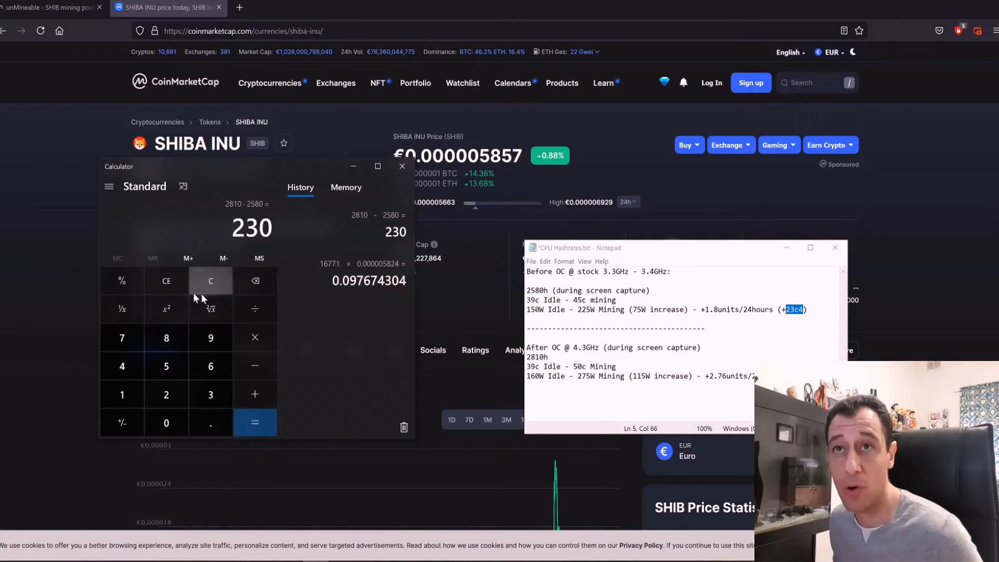
{"action": "left_click", "coordinate": [211, 280]}
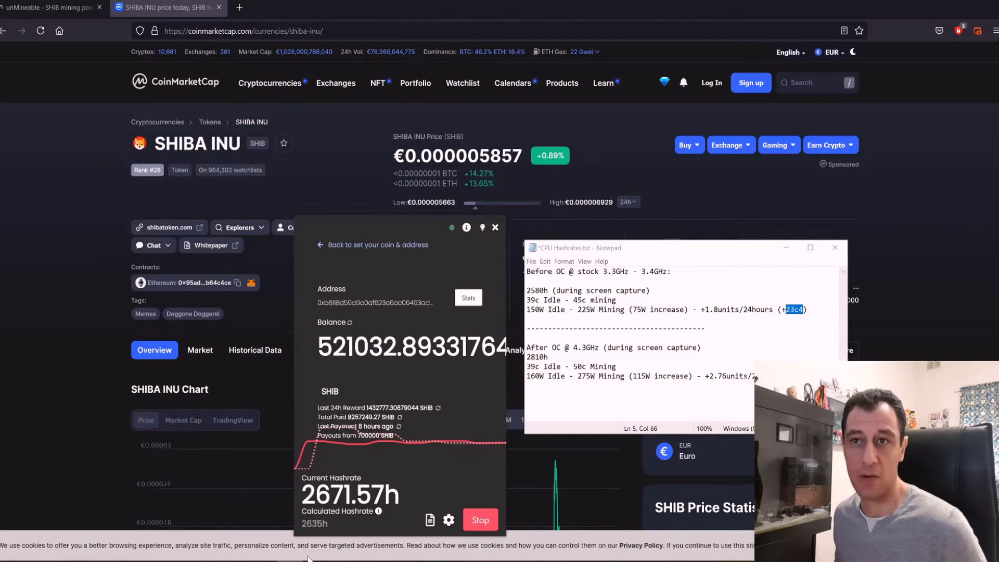
{"action": "mouse_move", "coordinate": [180, 491]}
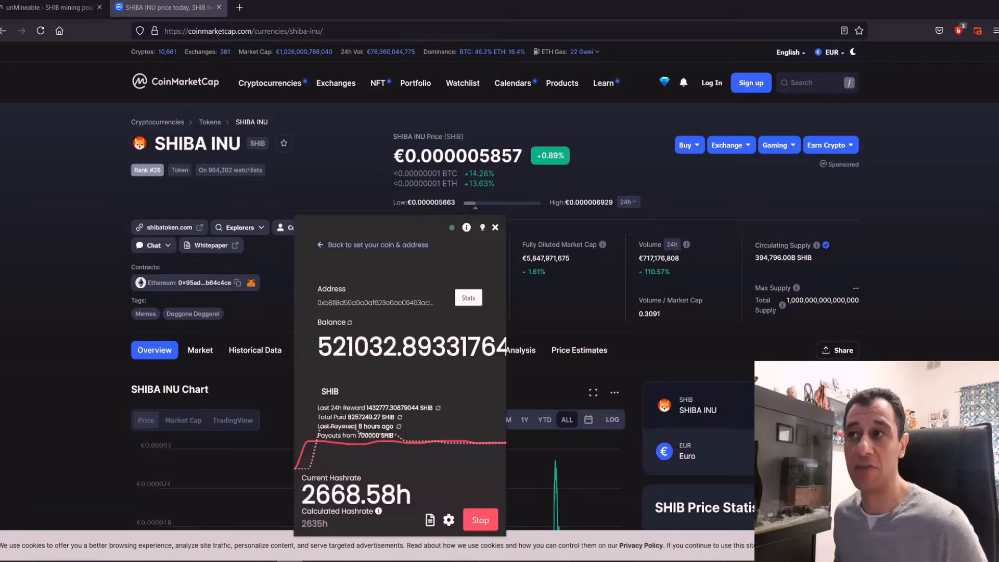
{"action": "left_click", "coordinate": [51, 7]}
{"action": "type", "text": "23"}
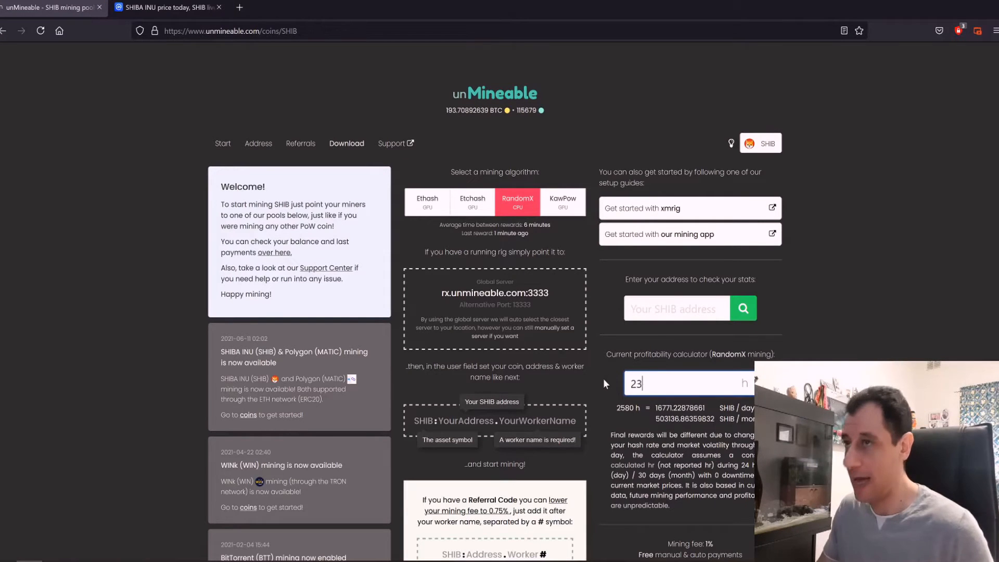
Enter 230 h into the profitability calculator, showing about 1492.6 SHIB per day.
{"action": "type", "text": "0"}
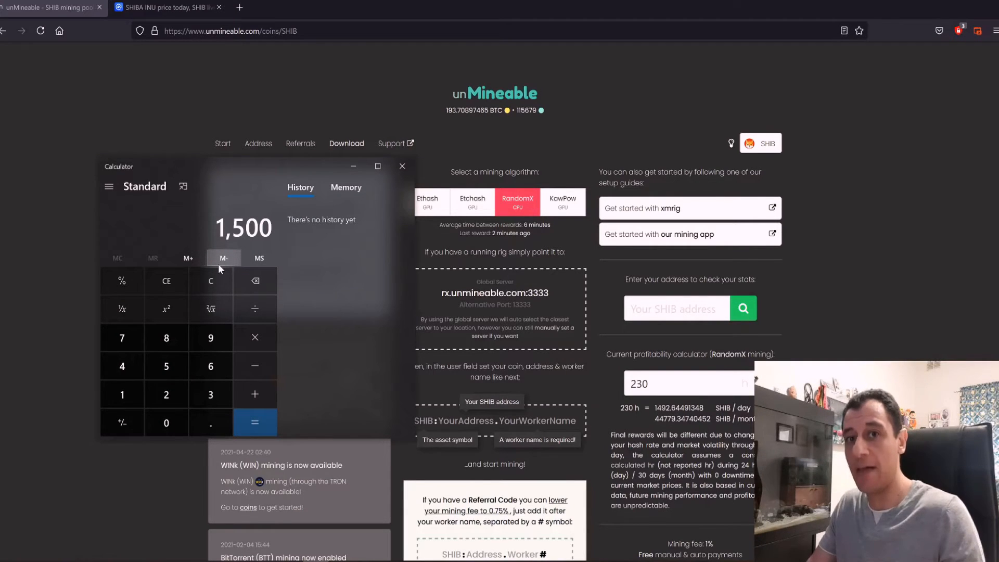
Multiply 1500 SHIB by the €0.000005824 price, giving €0.008736 extra per day.
{"action": "left_click", "coordinate": [254, 337]}
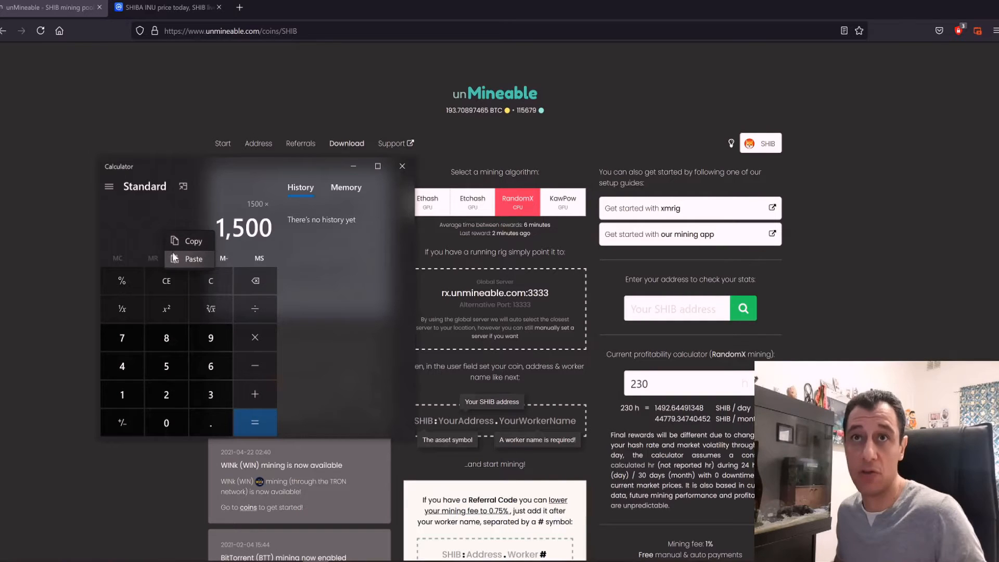
{"action": "left_click", "coordinate": [254, 422]}
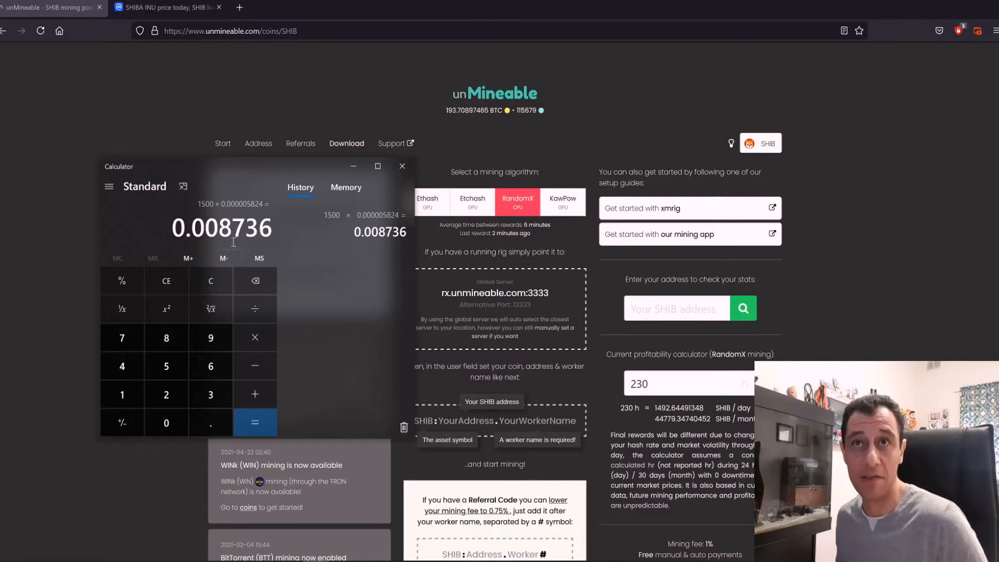
{"action": "mouse_move", "coordinate": [287, 288]}
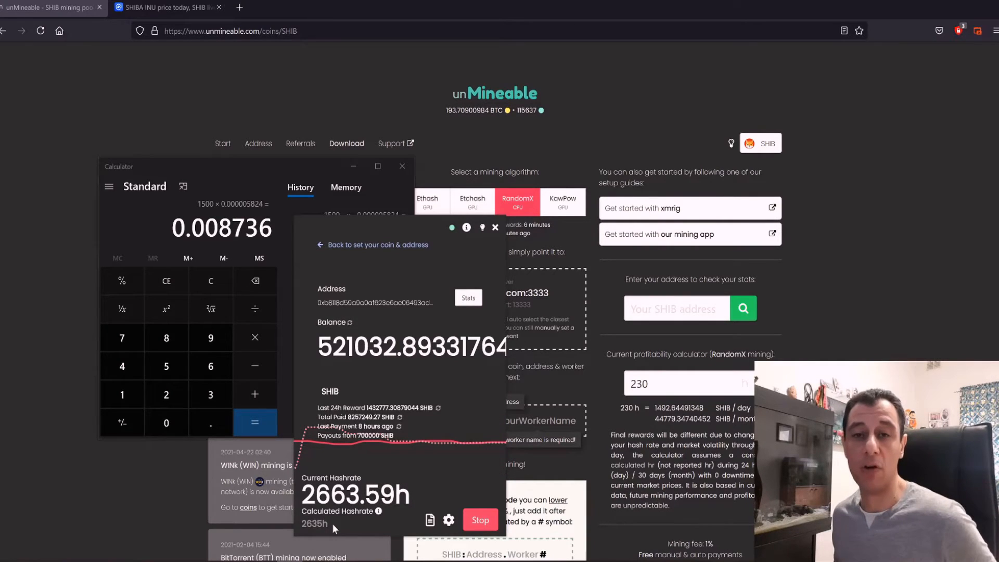
{"action": "mouse_move", "coordinate": [336, 522]}
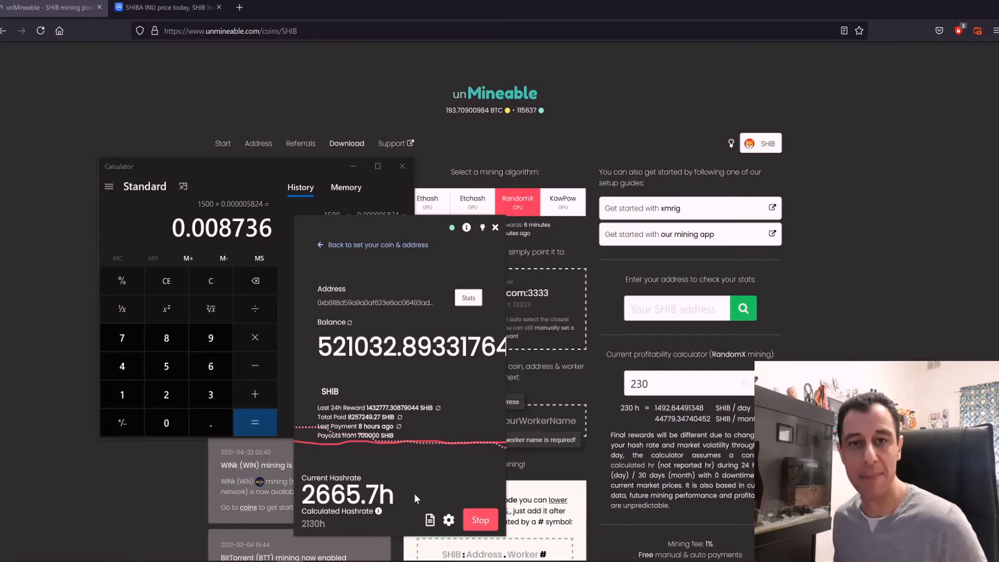
{"action": "mouse_move", "coordinate": [447, 346]}
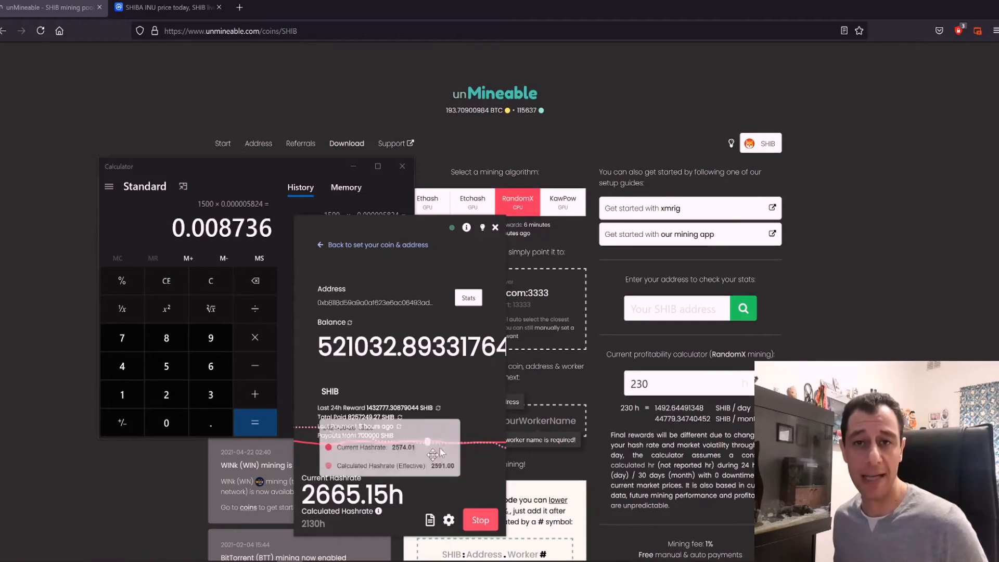
{"action": "mouse_move", "coordinate": [344, 521]}
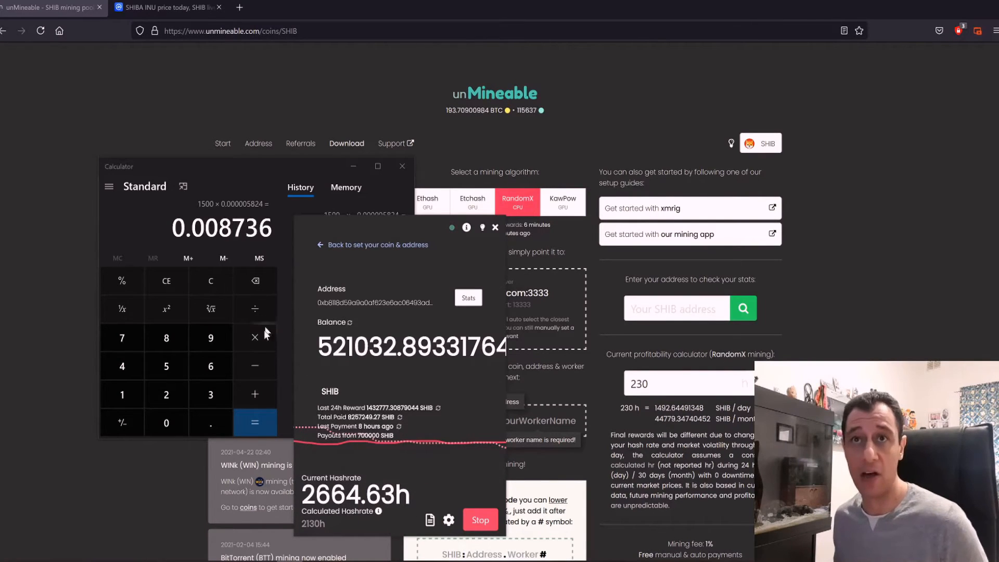
{"action": "mouse_move", "coordinate": [254, 281]}
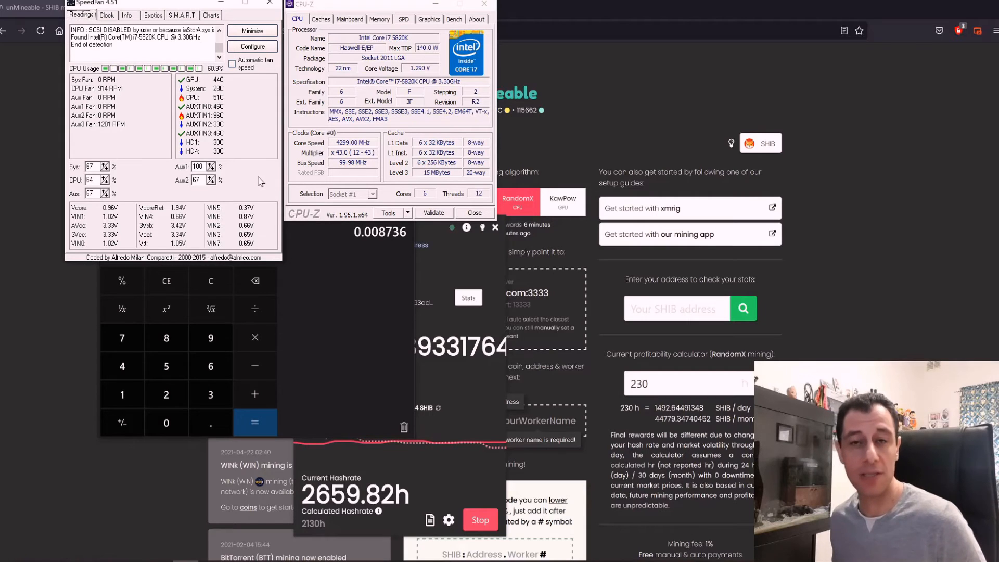
{"action": "mouse_move", "coordinate": [142, 81]}
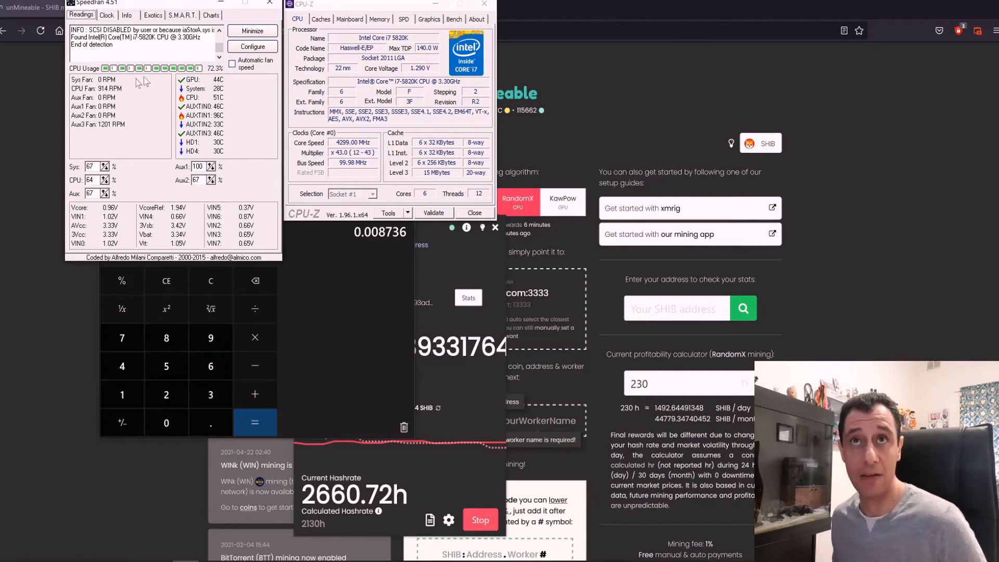
{"action": "mouse_move", "coordinate": [414, 462]}
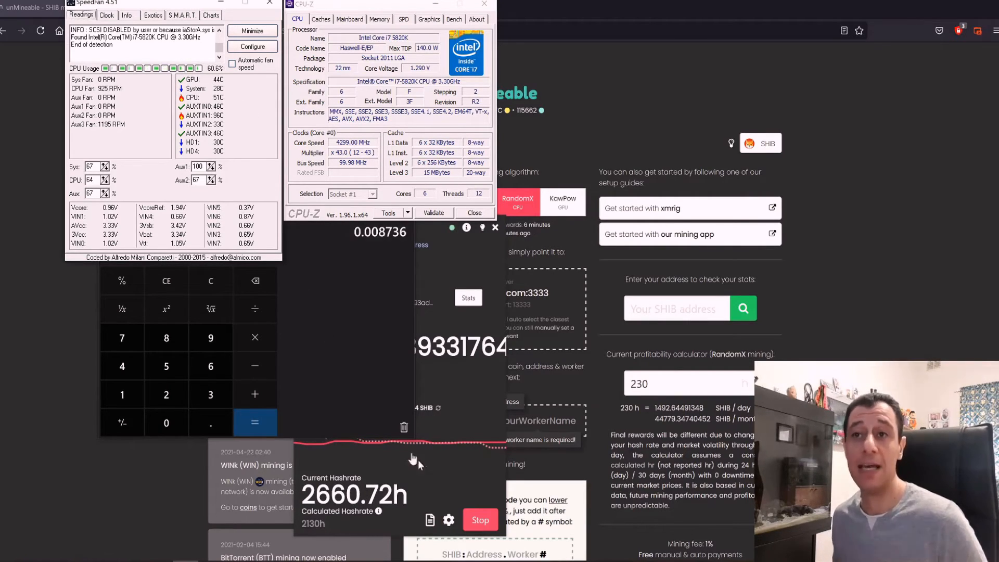
Switch the miner's mining intensity setting to Custom parameters.
{"action": "left_click", "coordinate": [449, 519]}
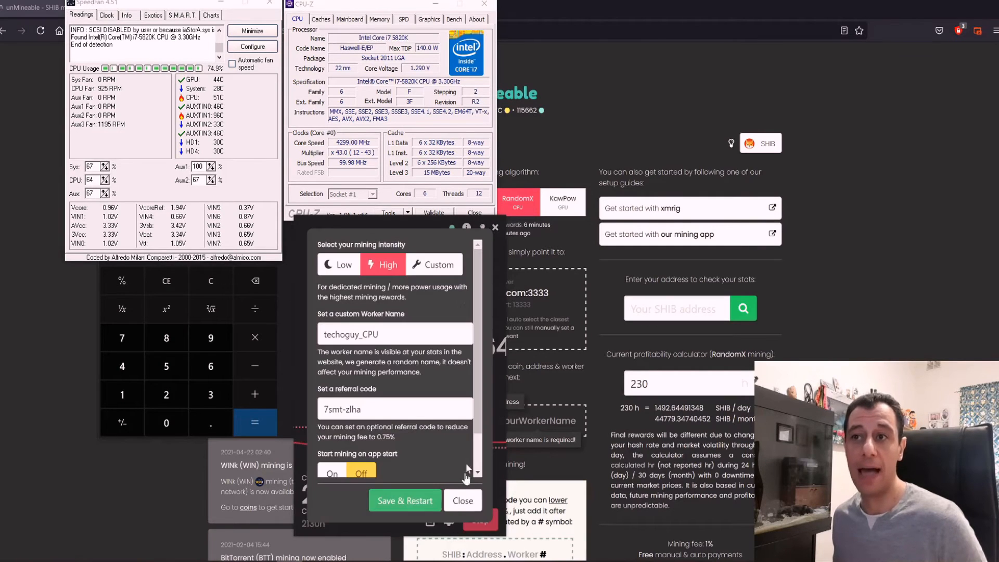
{"action": "left_click", "coordinate": [432, 264]}
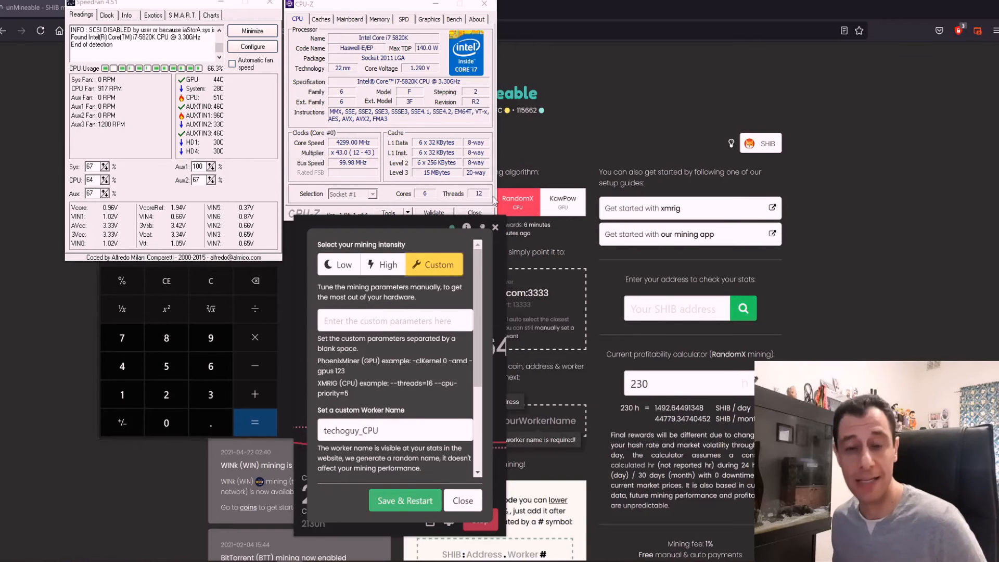
{"action": "mouse_move", "coordinate": [366, 542]}
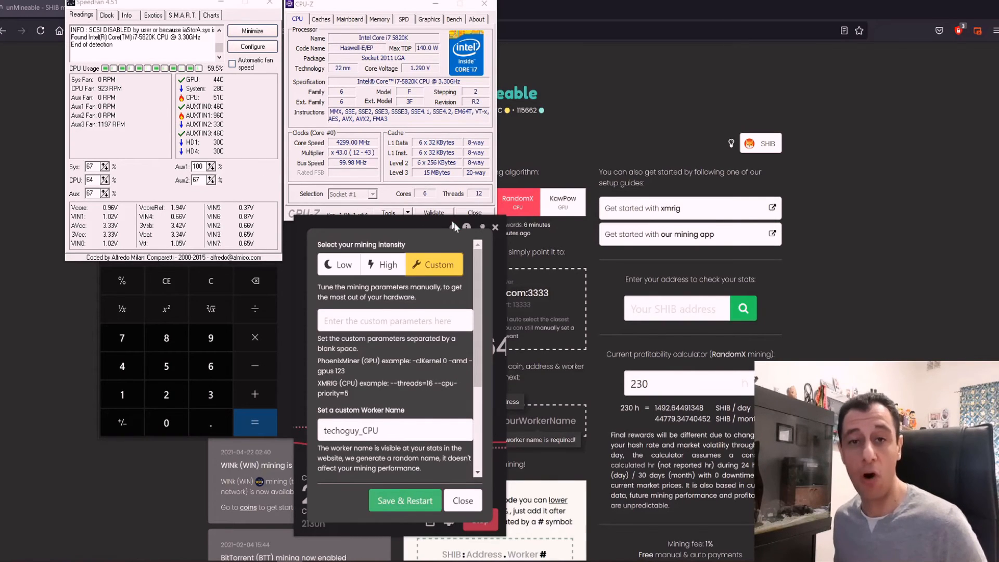
{"action": "mouse_move", "coordinate": [579, 234]}
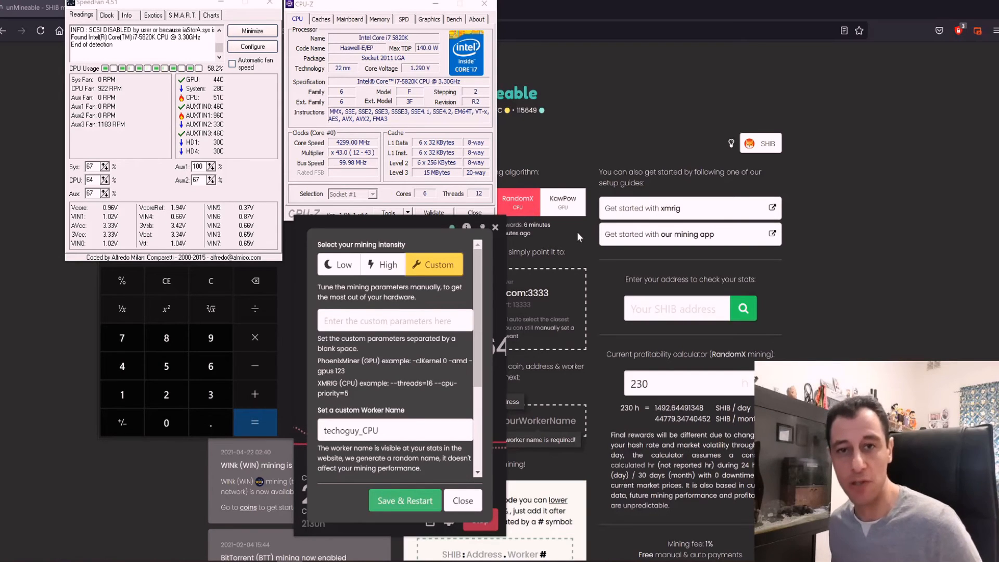
{"action": "mouse_move", "coordinate": [412, 399]}
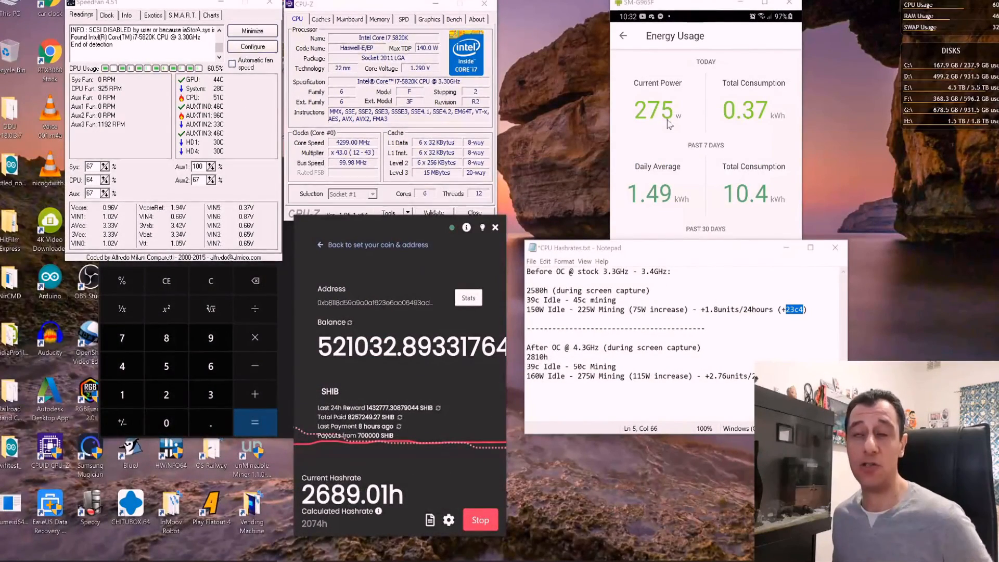
Scroll the phone Energy Usage screen to the past-30-days consumption totals.
{"action": "scroll", "scroll_direction": "down", "scroll_amount": 3}
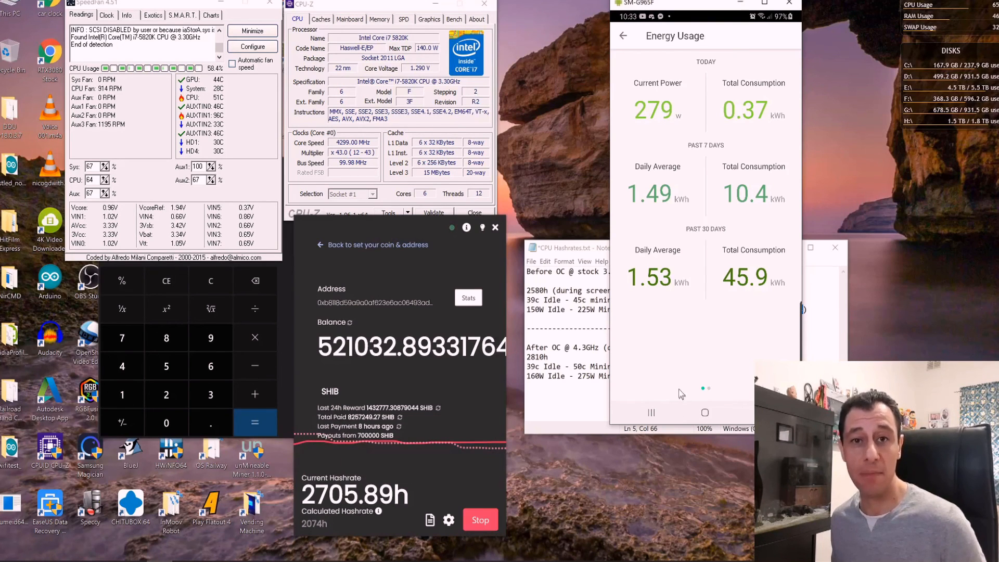
{"action": "mouse_move", "coordinate": [634, 387]}
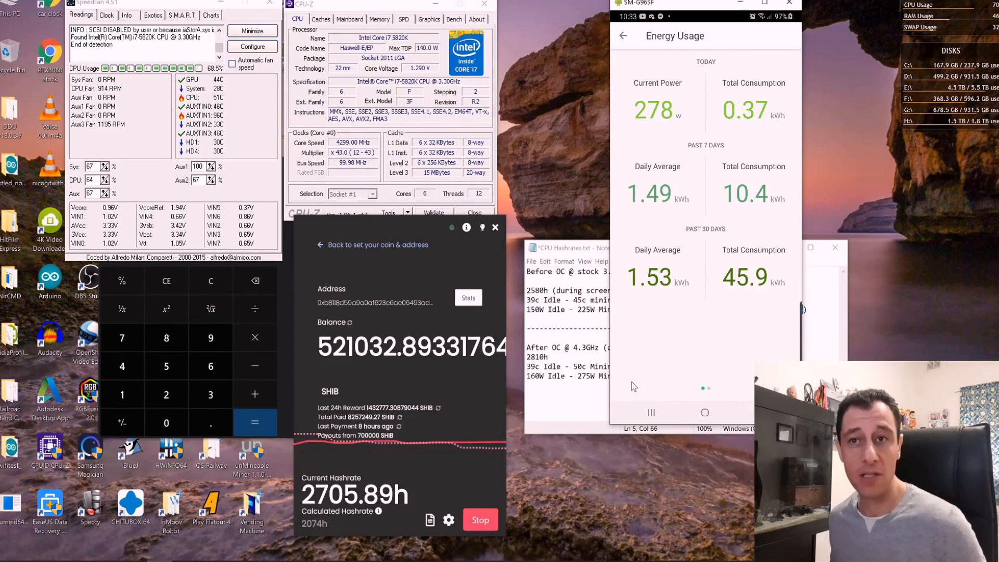